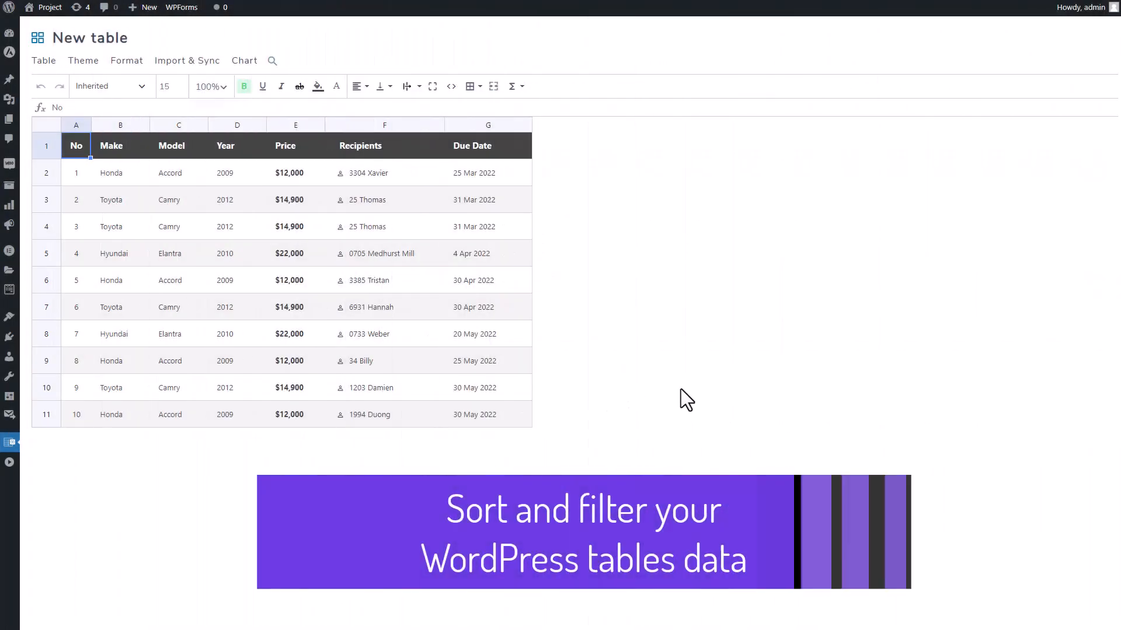
mouse_move(632, 413)
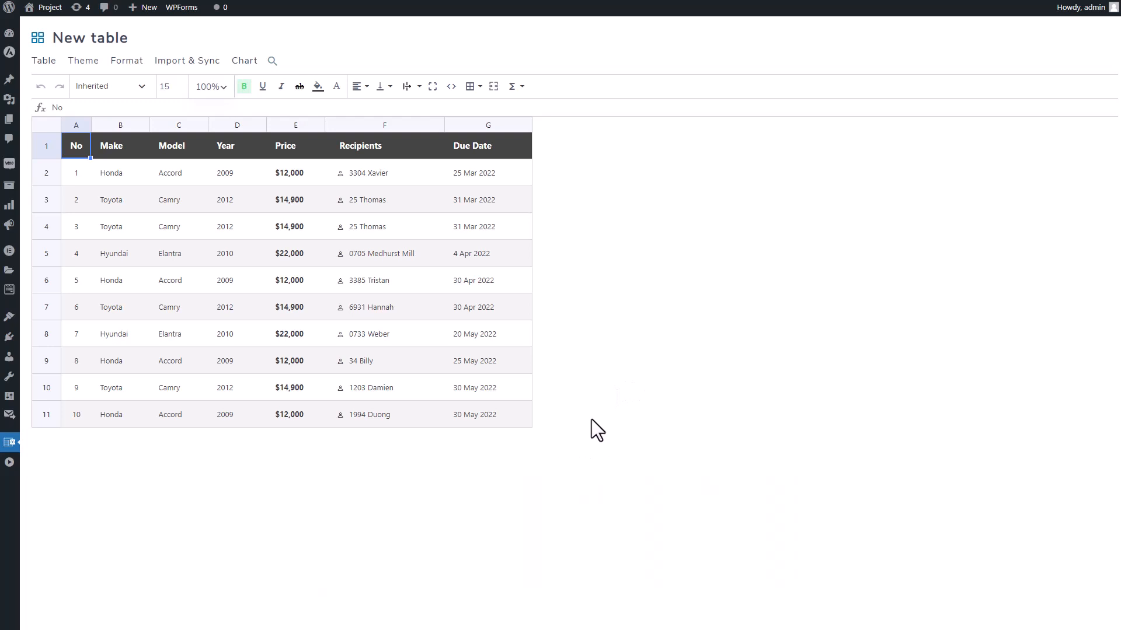
mouse_move(616, 399)
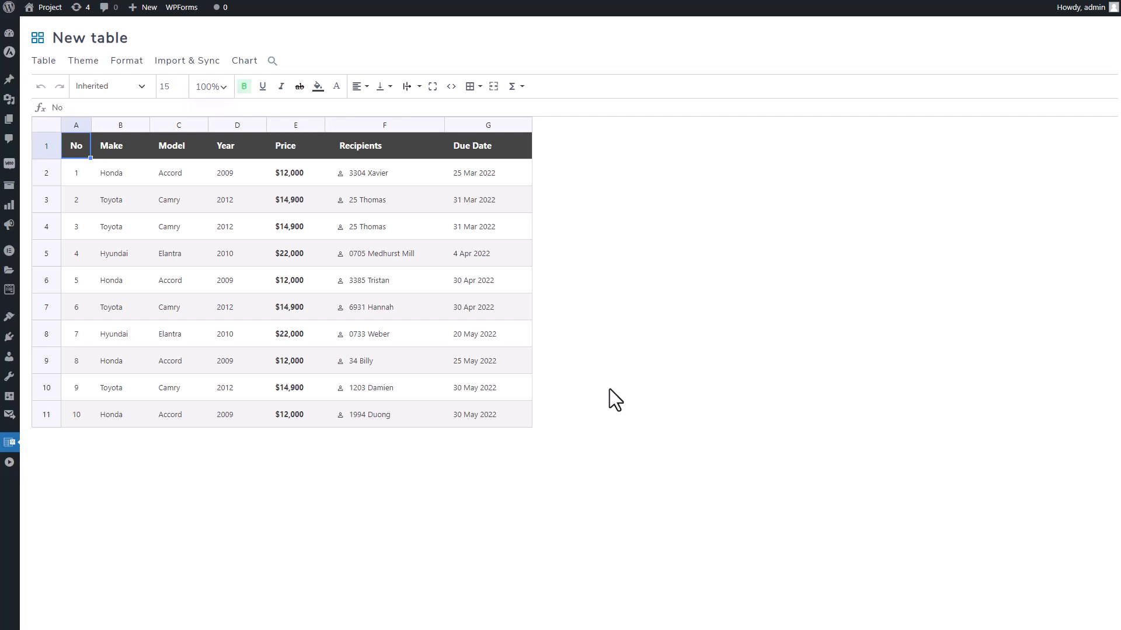
mouse_move(385, 240)
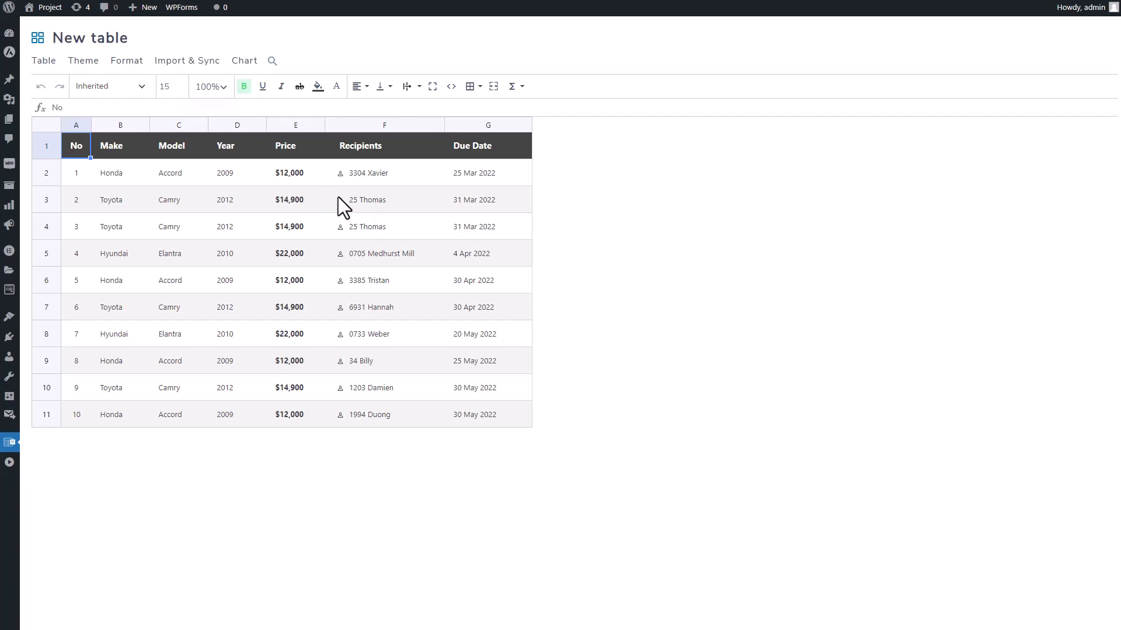
Leave the car sales table editor for the Category table list.
left_click(127, 61)
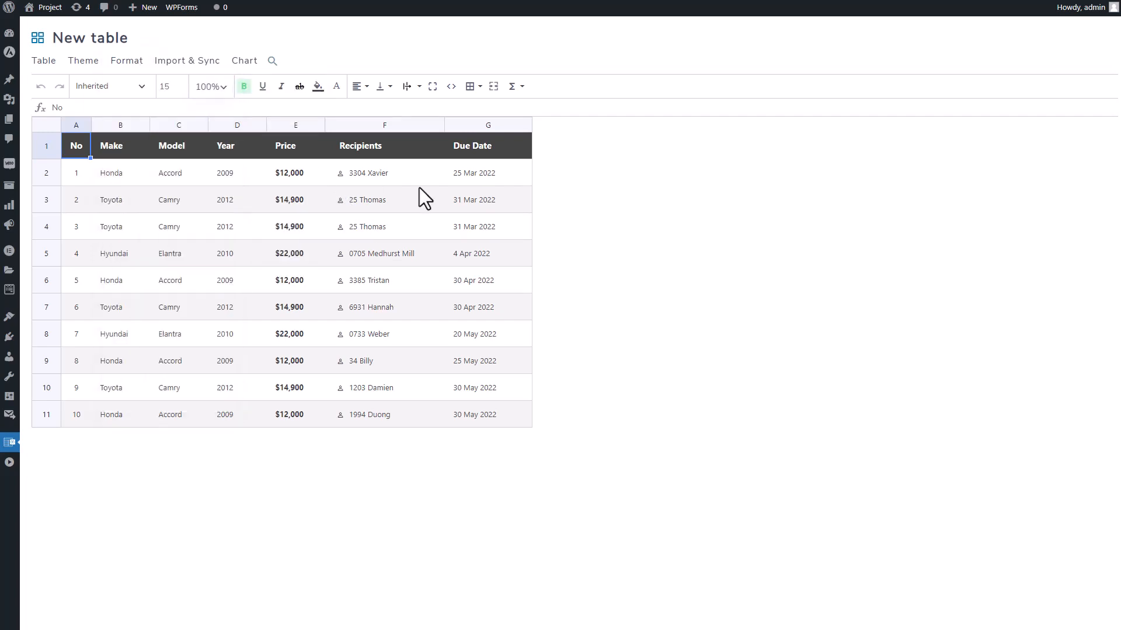
mouse_move(612, 305)
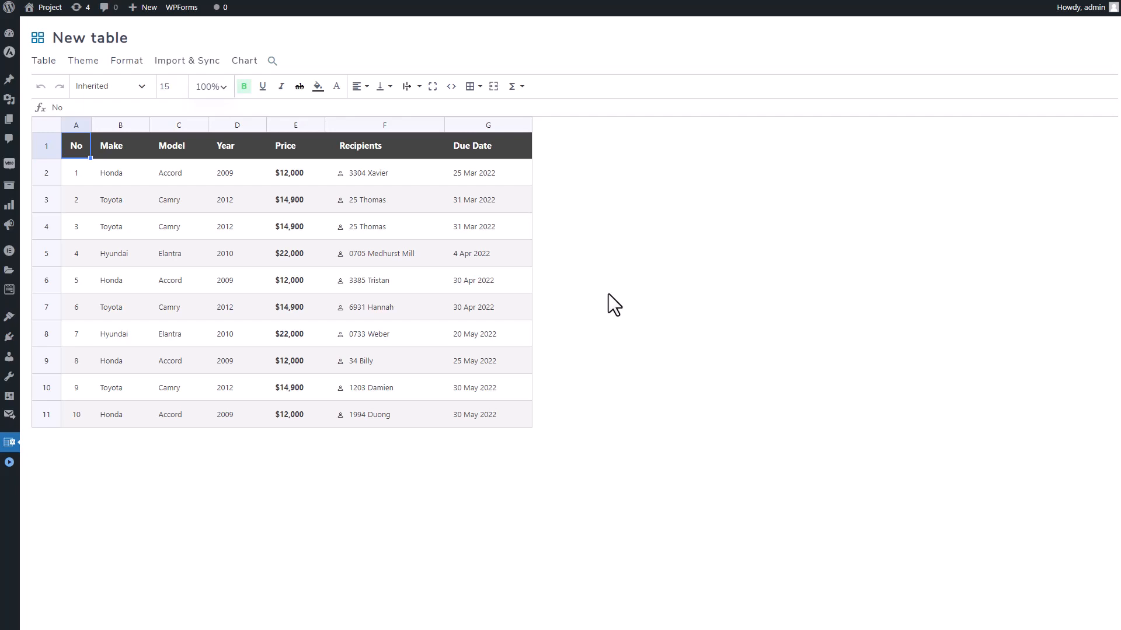
mouse_move(674, 372)
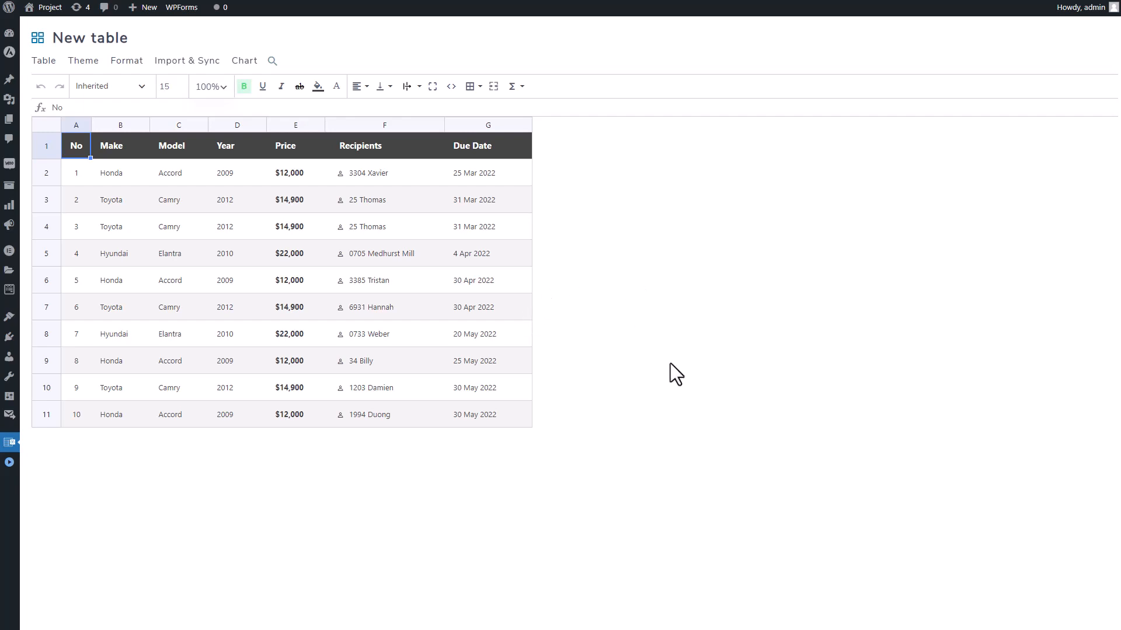
mouse_move(724, 383)
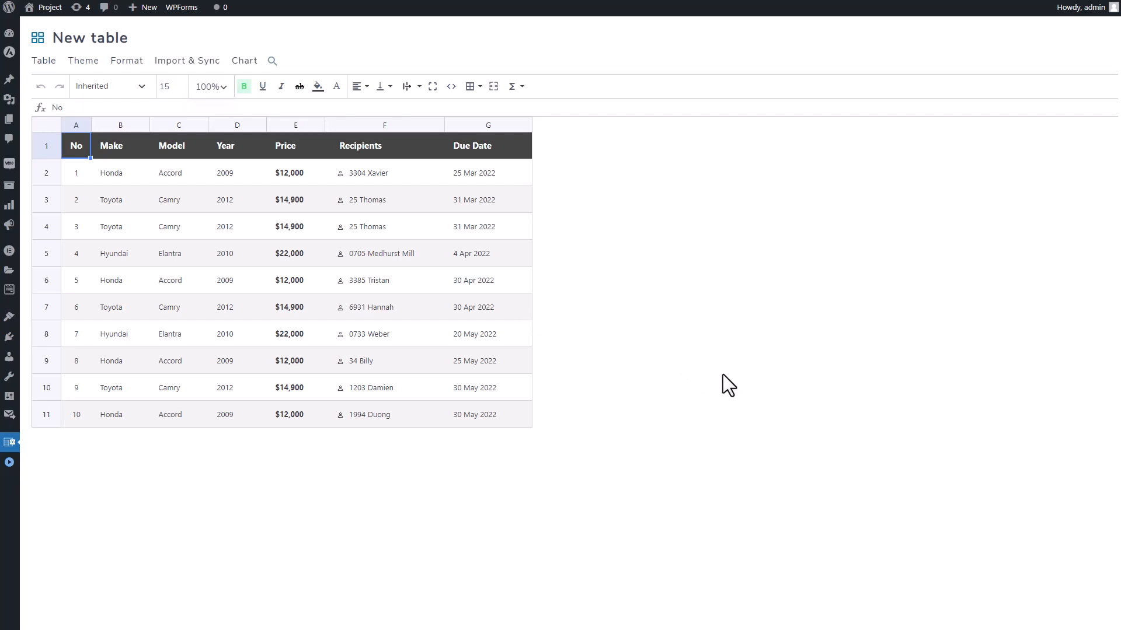
mouse_move(674, 372)
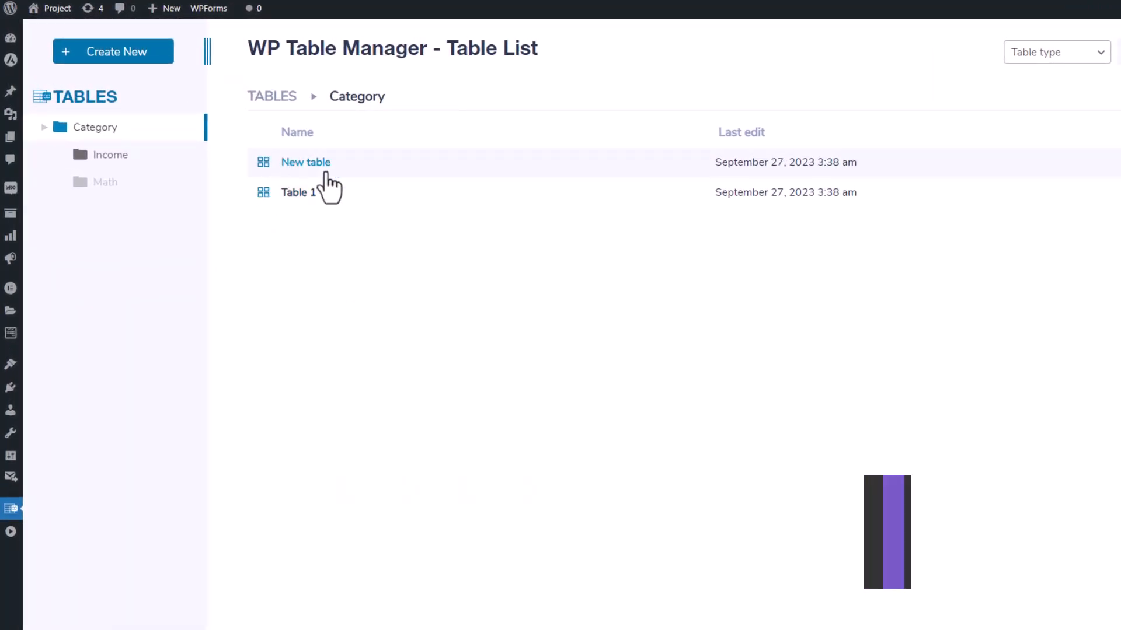
Show the Income folder's tables and bring up actions for the first 'New table'.
left_click(296, 132)
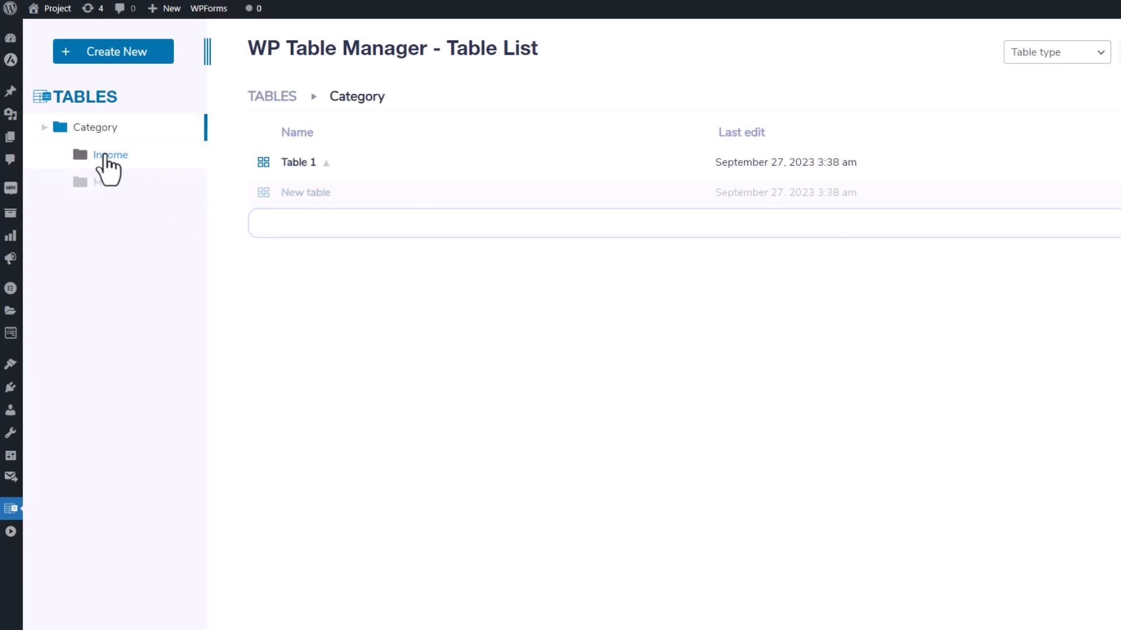
left_click(110, 155)
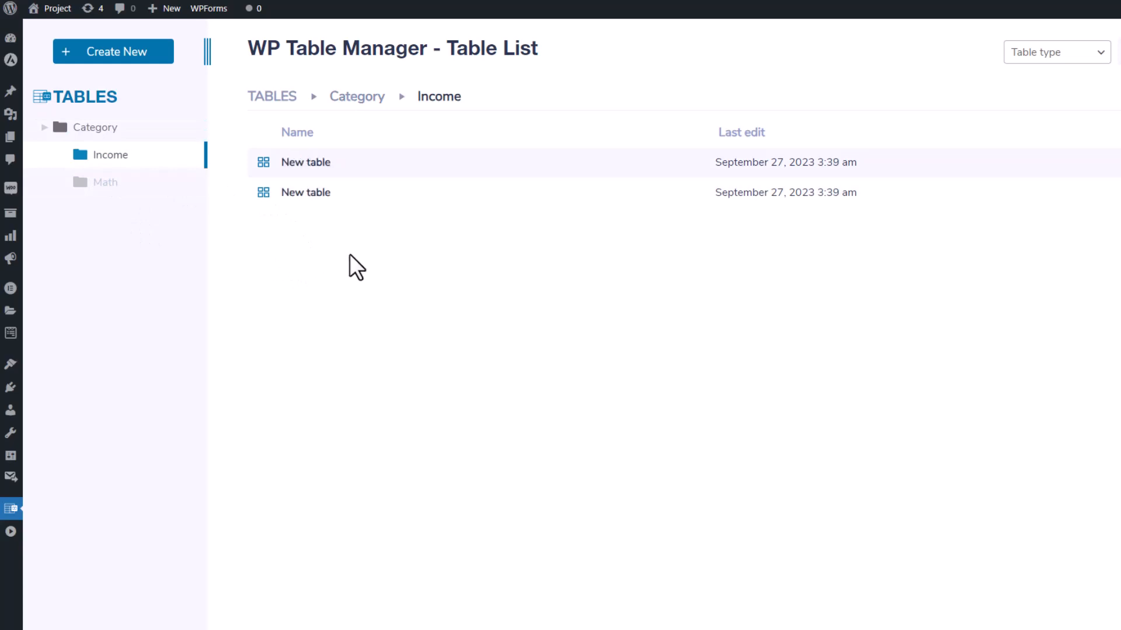
right_click(306, 162)
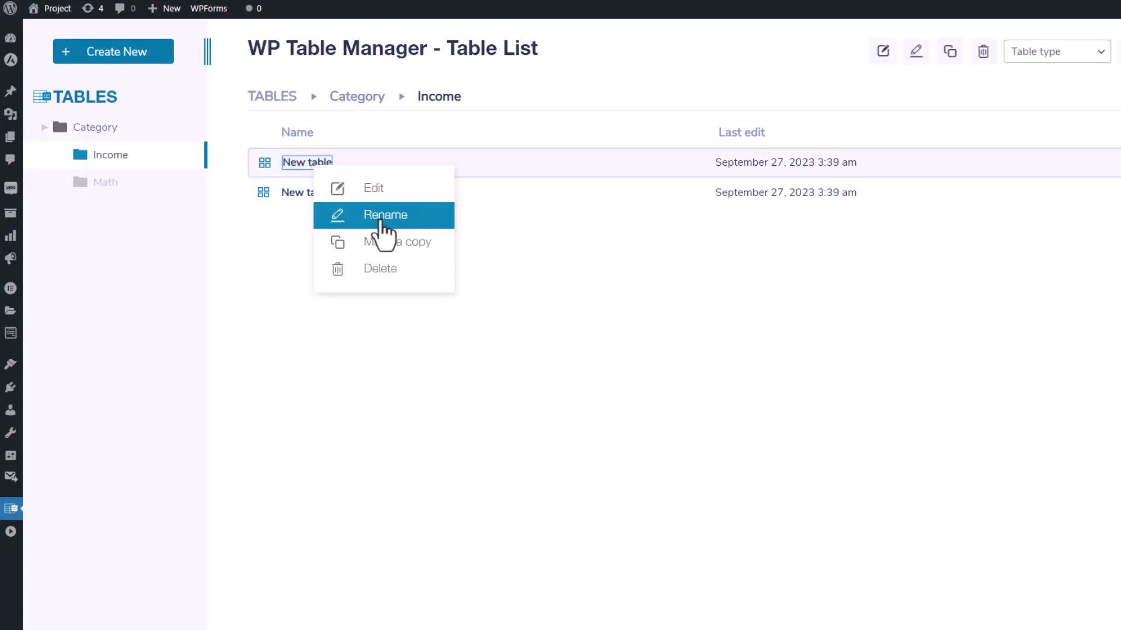
mouse_move(399, 279)
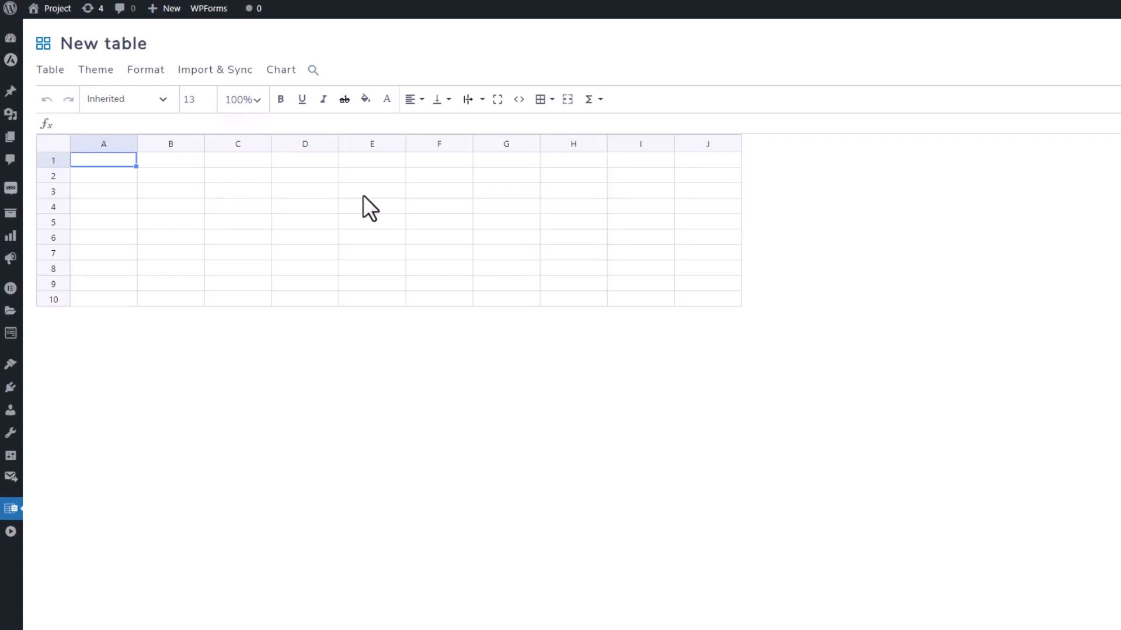
Apply a theme to the blank Income table, replacing its contents with car sales data.
left_click(95, 70)
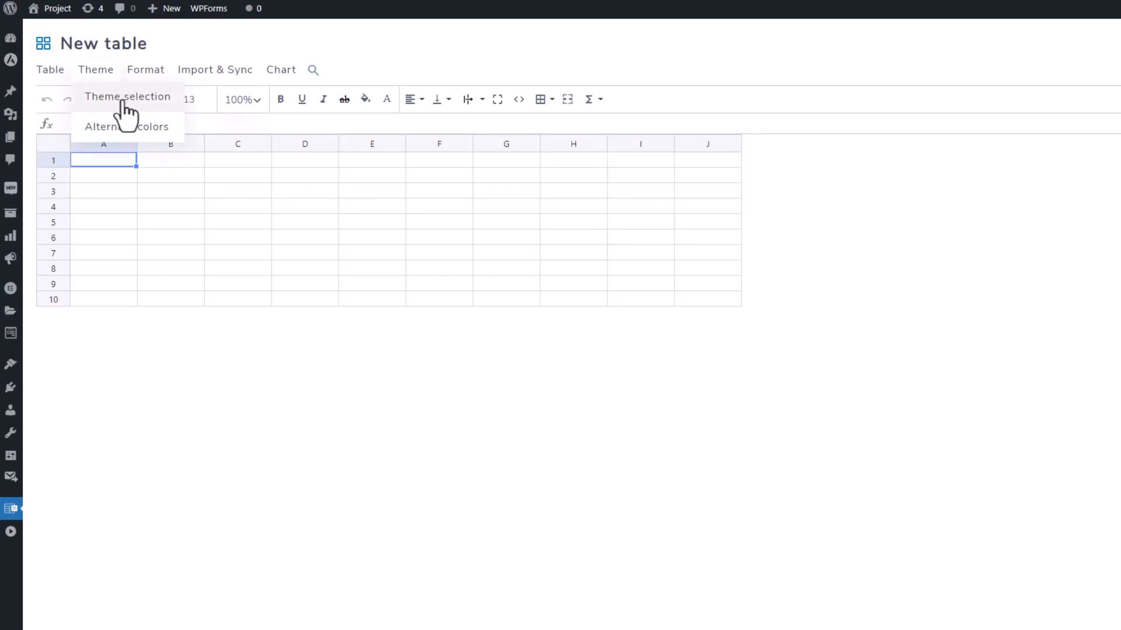
left_click(128, 96)
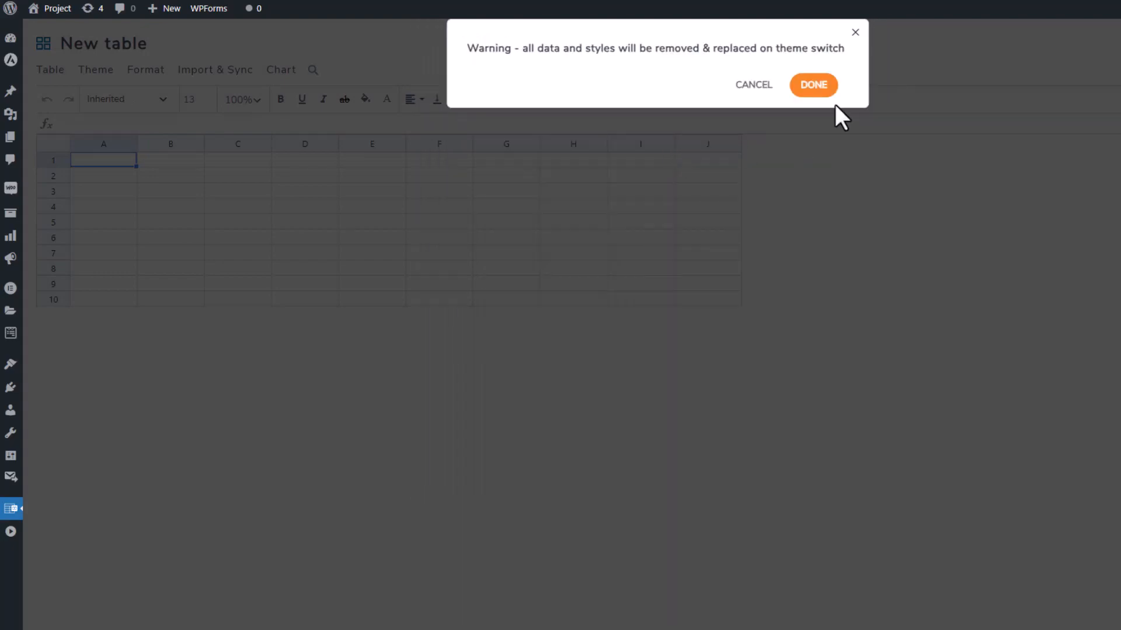
left_click(814, 85)
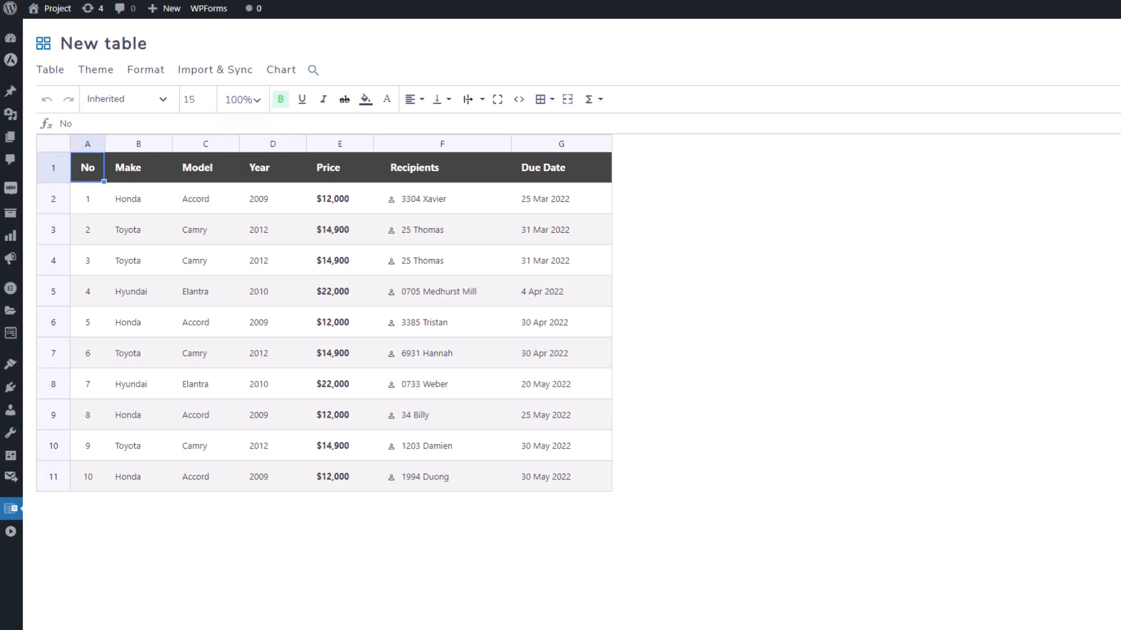
left_click(138, 199)
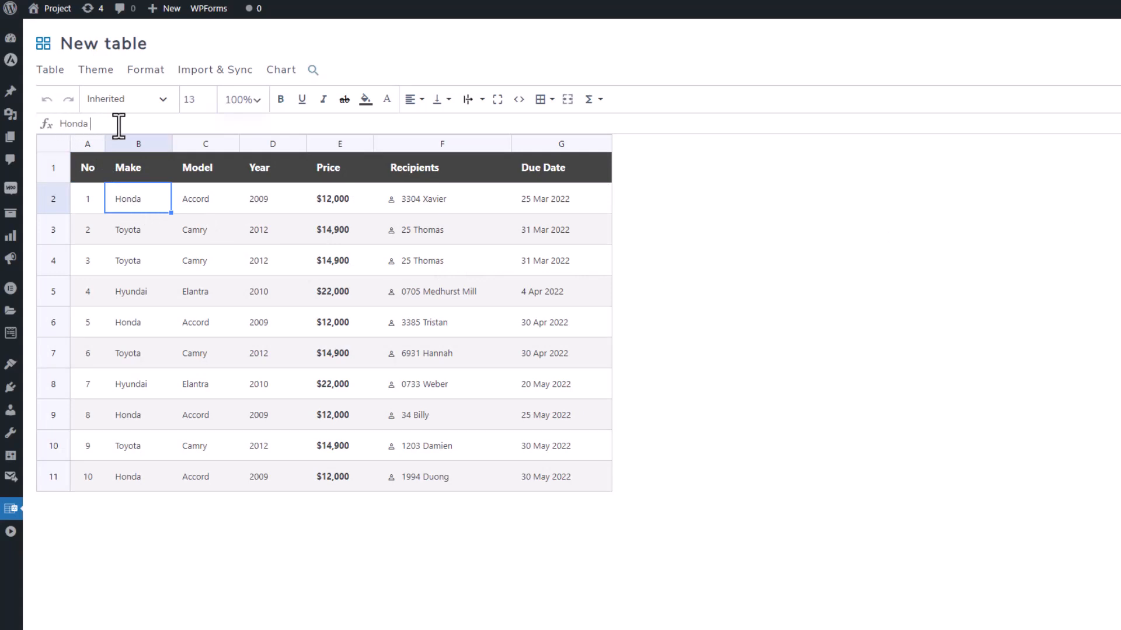
type("1")
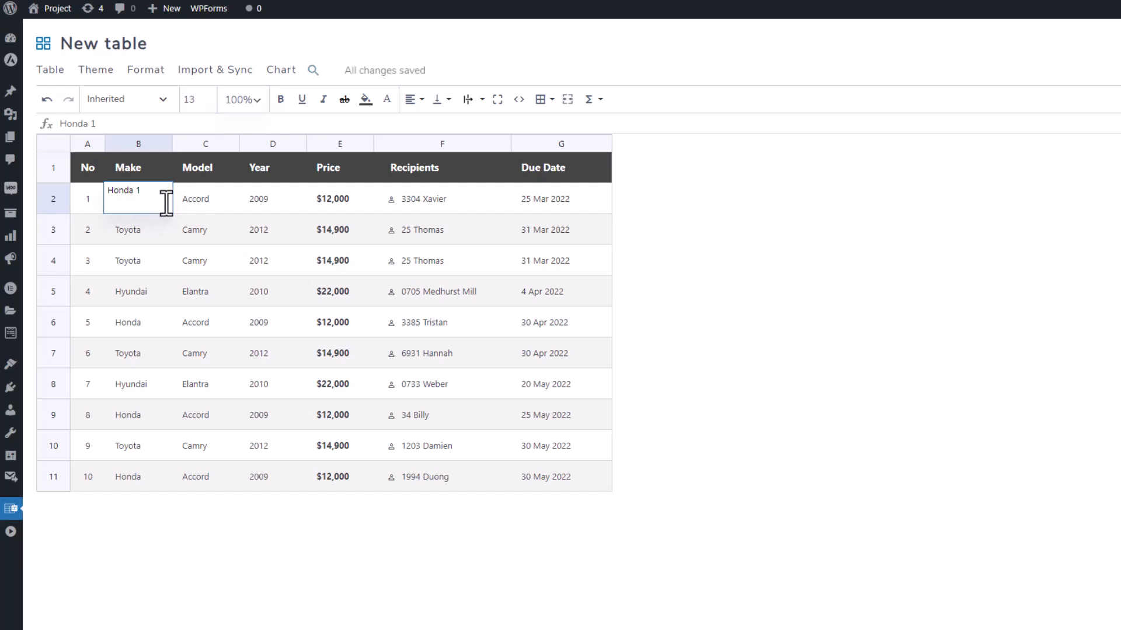
left_click(135, 229)
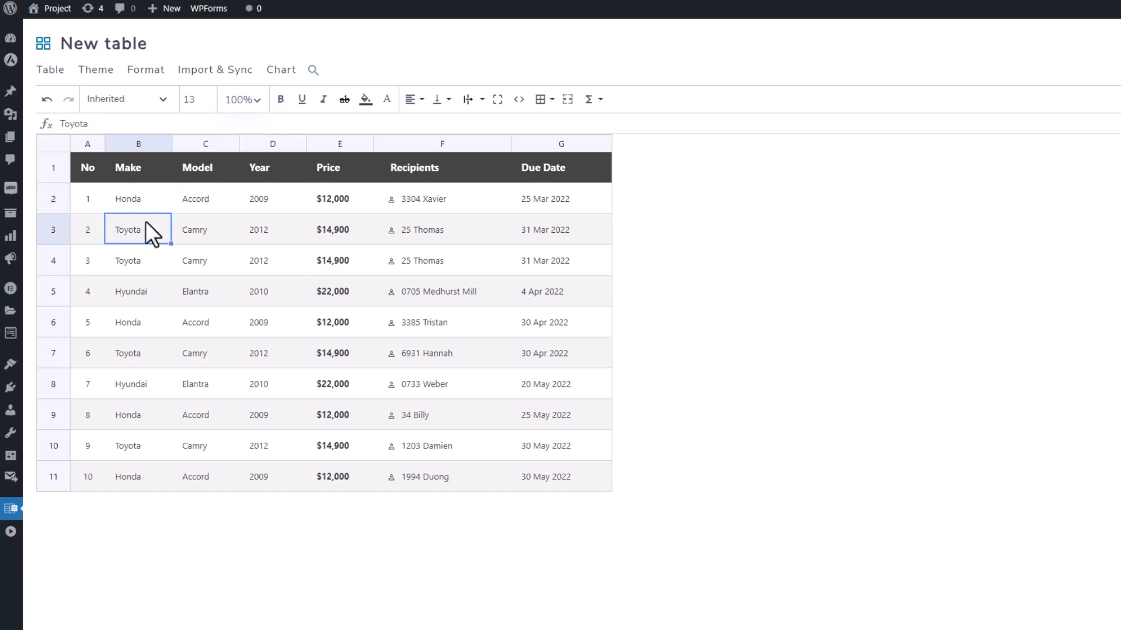
left_click(205, 229)
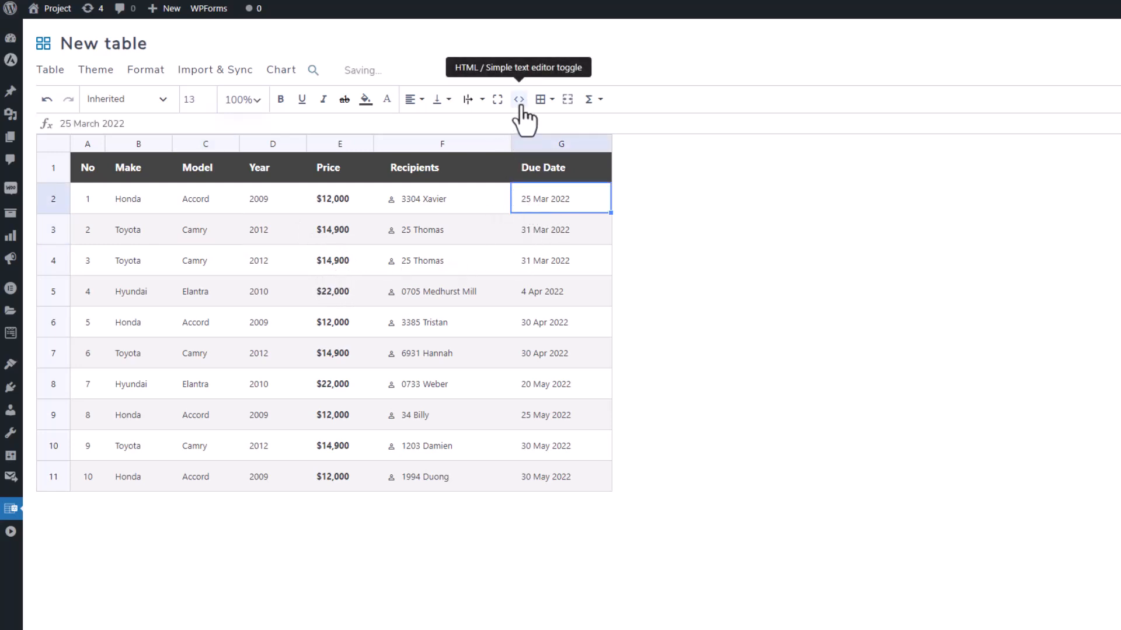
Insert a sunflower image above '25 March 2022' in the first Due Date cell.
left_click(518, 99)
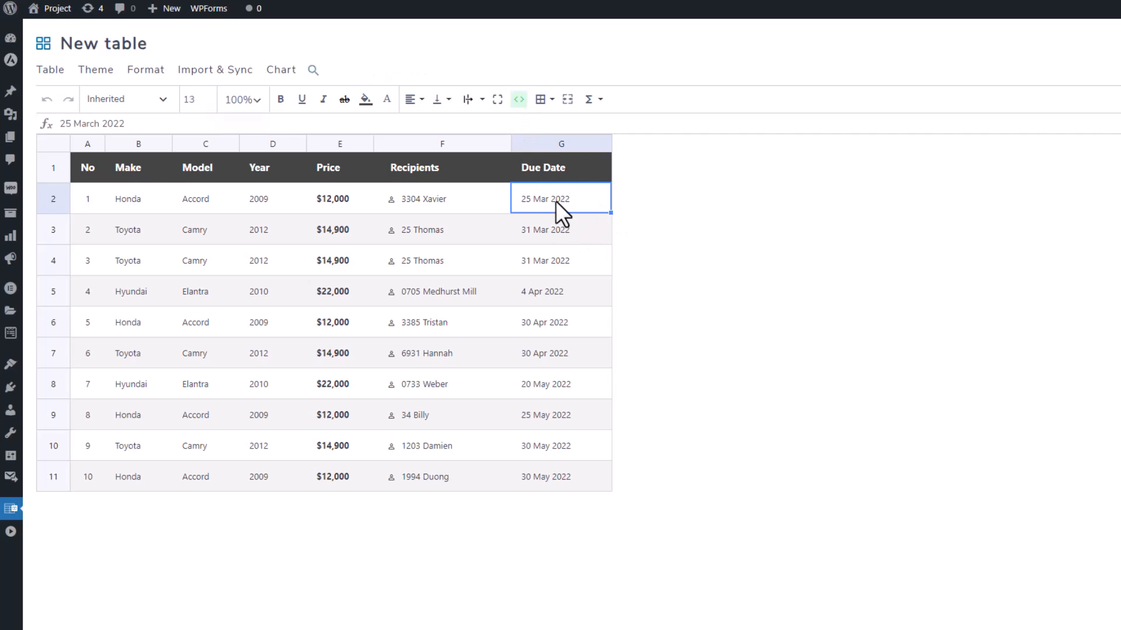
double_click(560, 198)
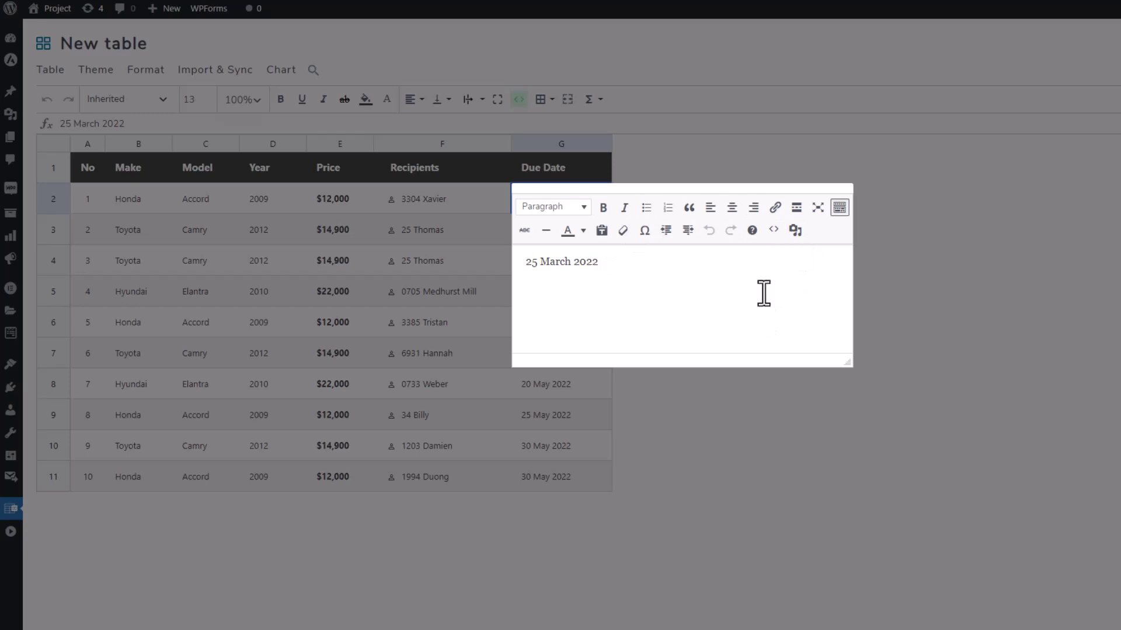
mouse_move(839, 207)
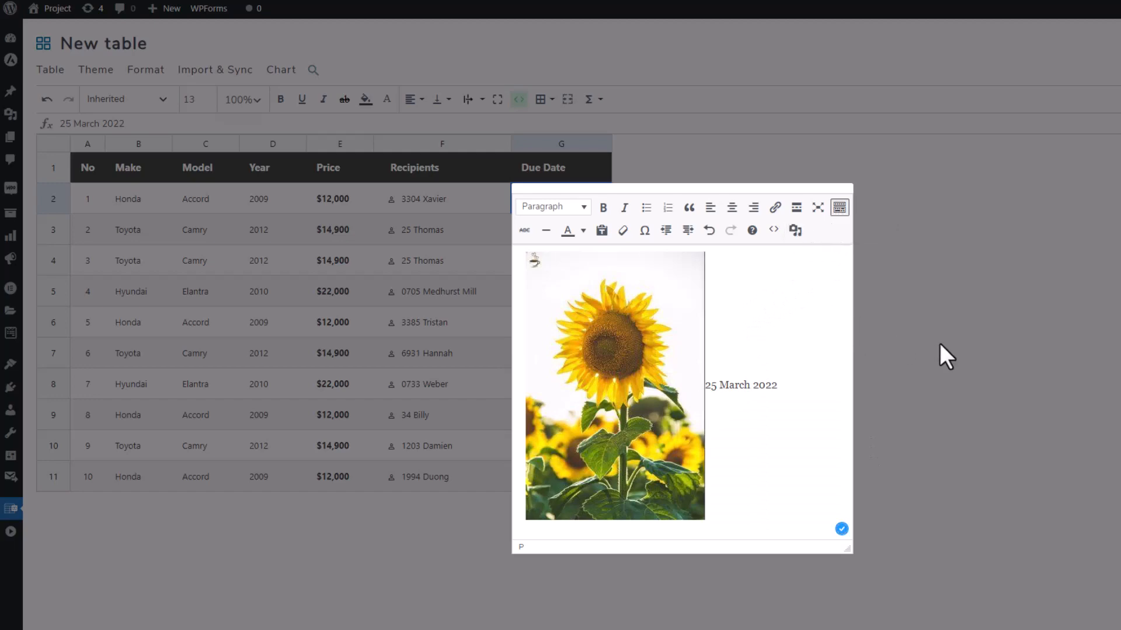
left_click(841, 528)
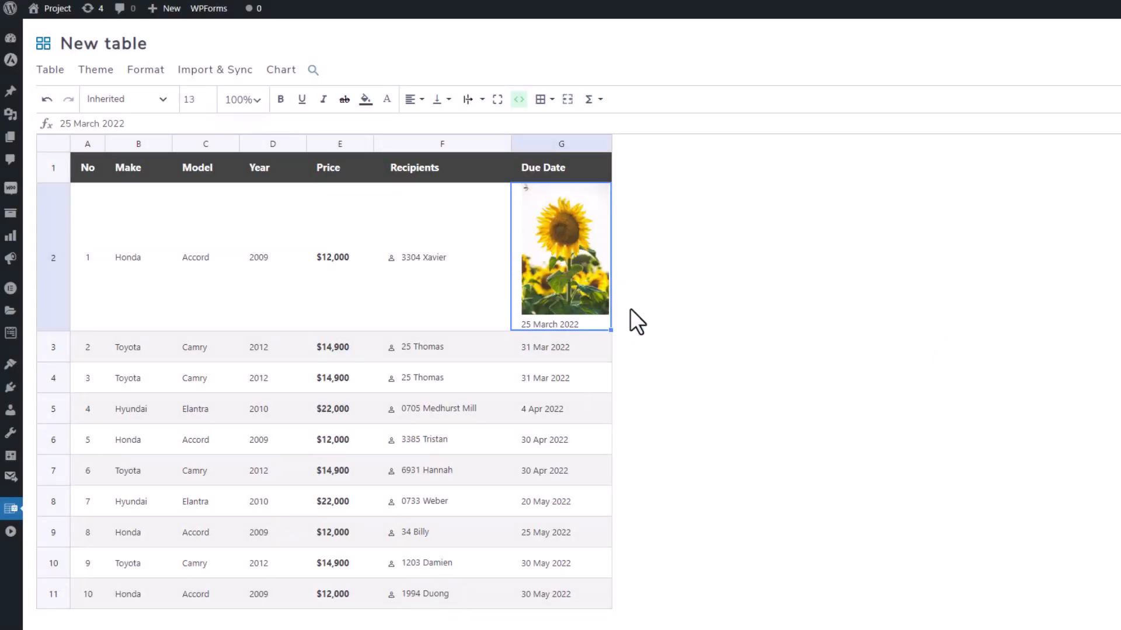
mouse_move(742, 350)
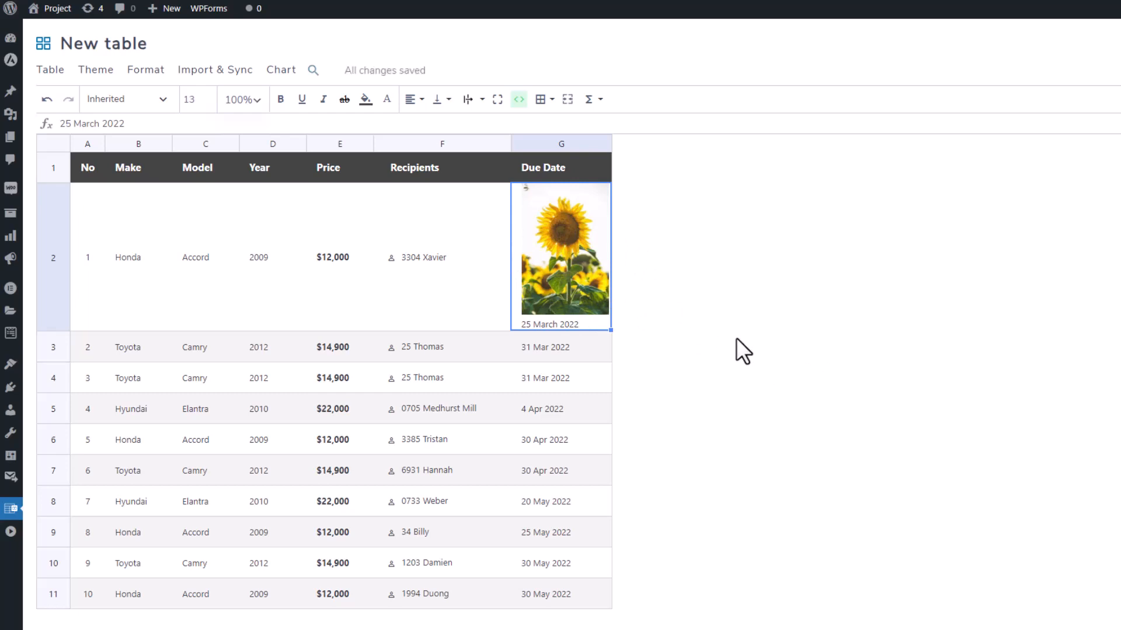
right_click(559, 346)
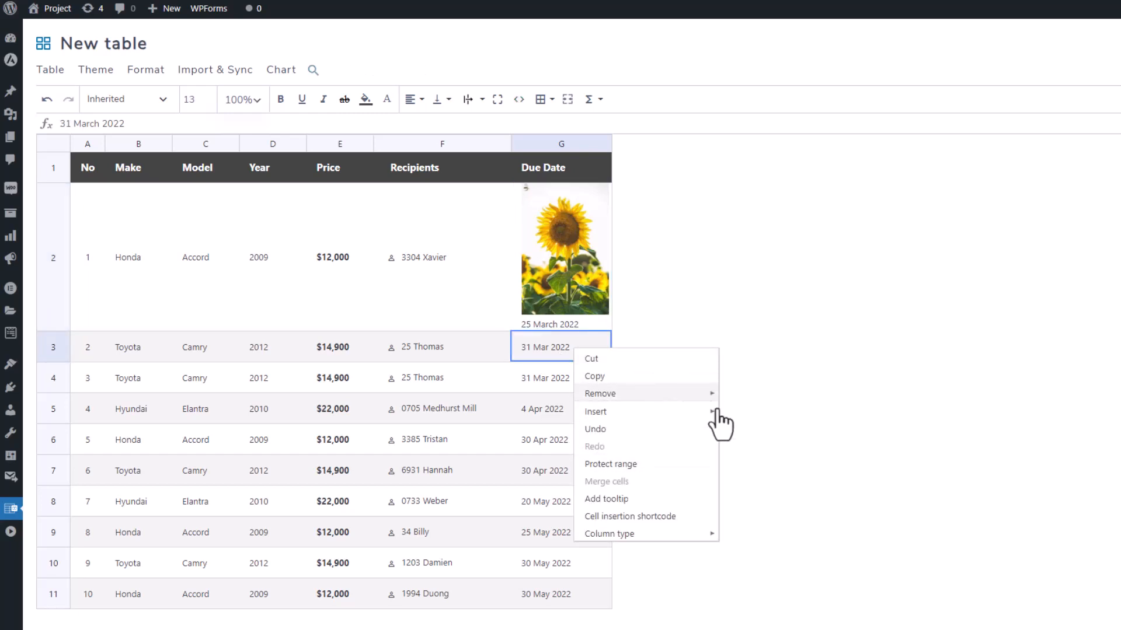
left_click(561, 347)
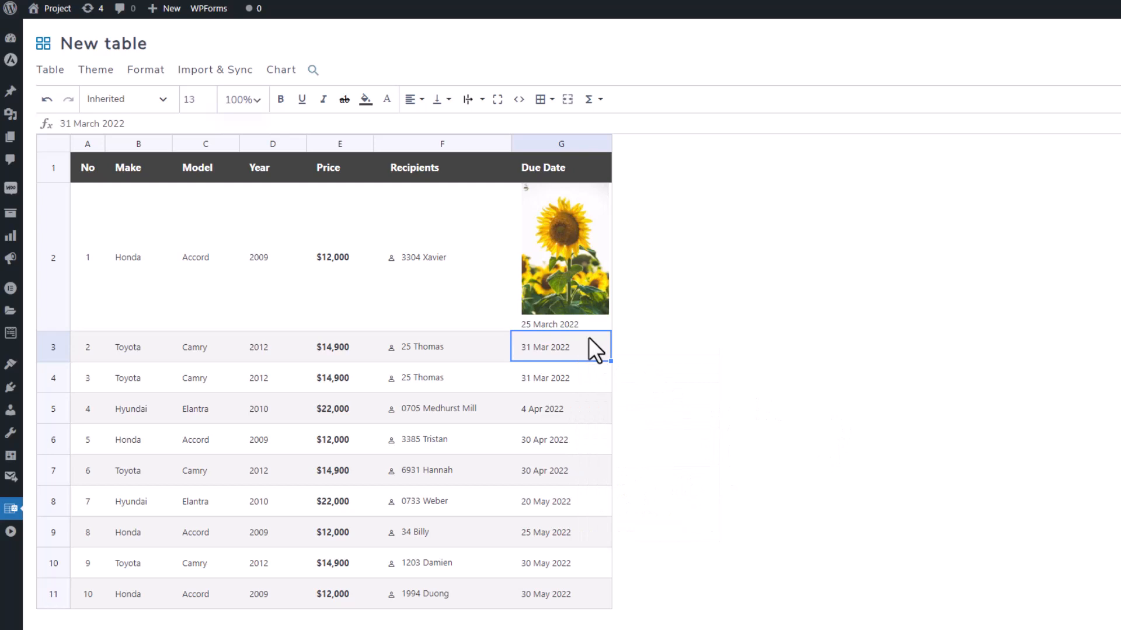
right_click(561, 247)
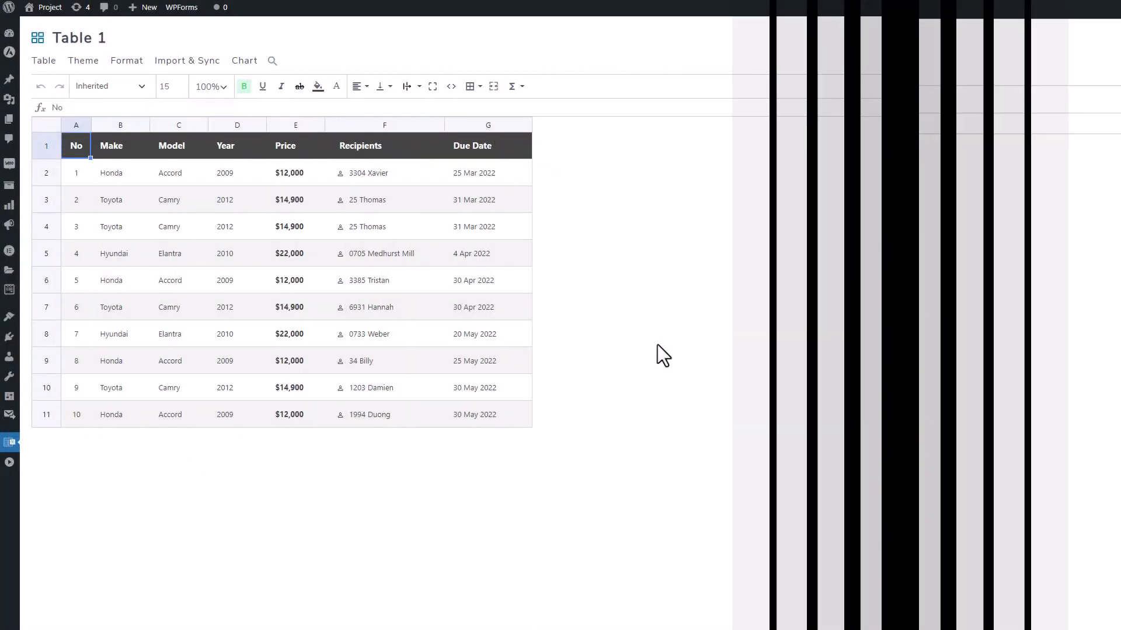
Begin enabling column filters for Table 1.
left_click(126, 61)
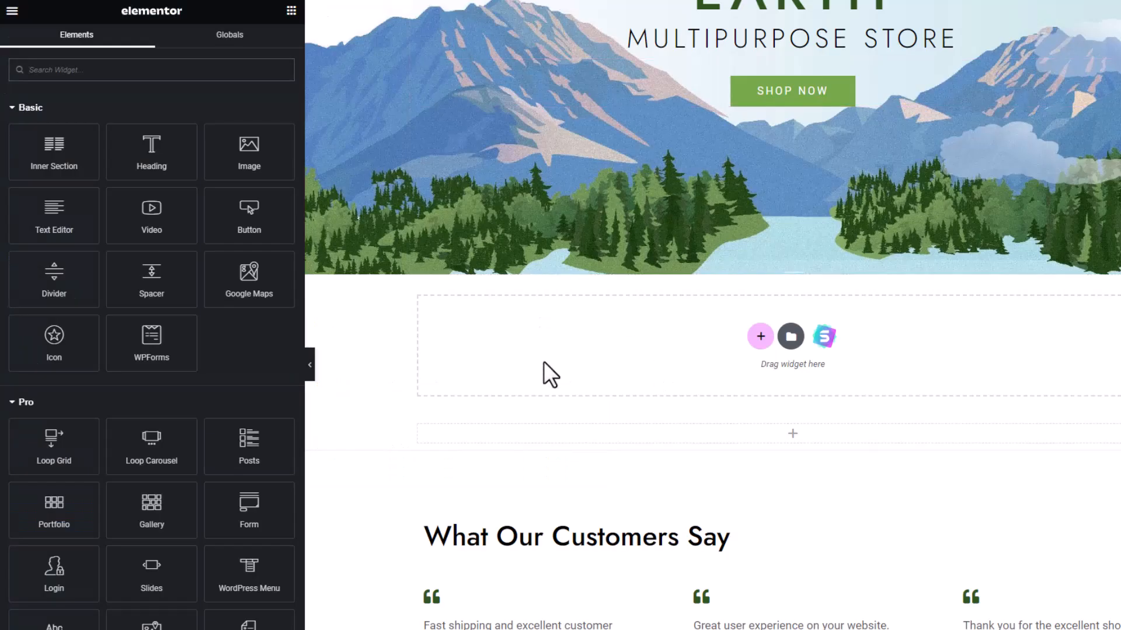
Search widgets for 'table' and insert Table 1 below the Earth Store banner.
type("table")
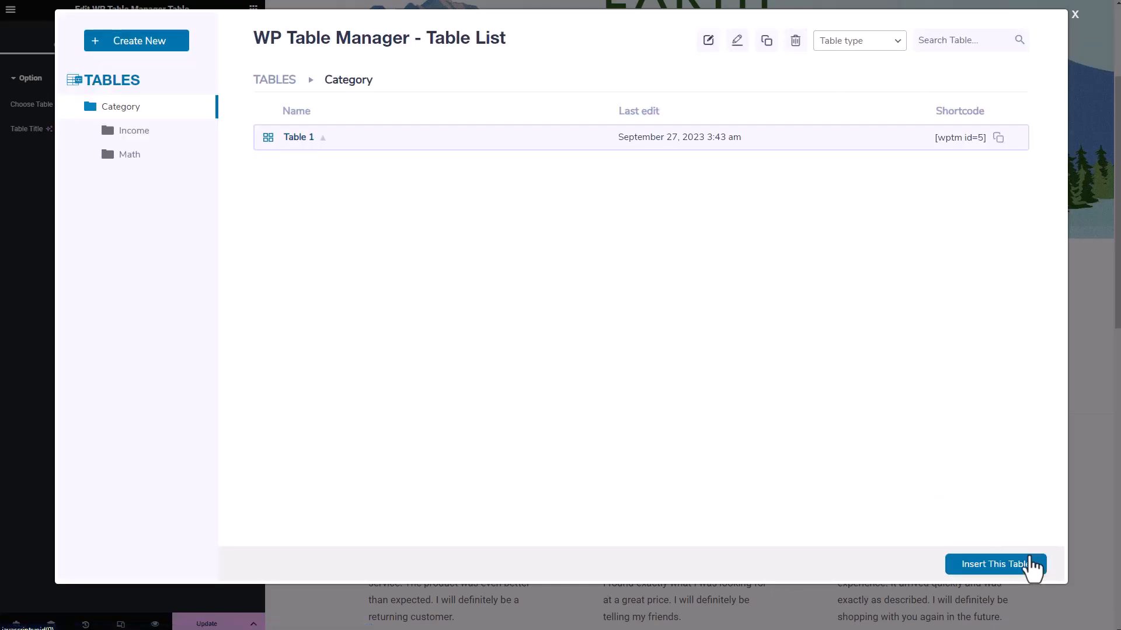
left_click(995, 564)
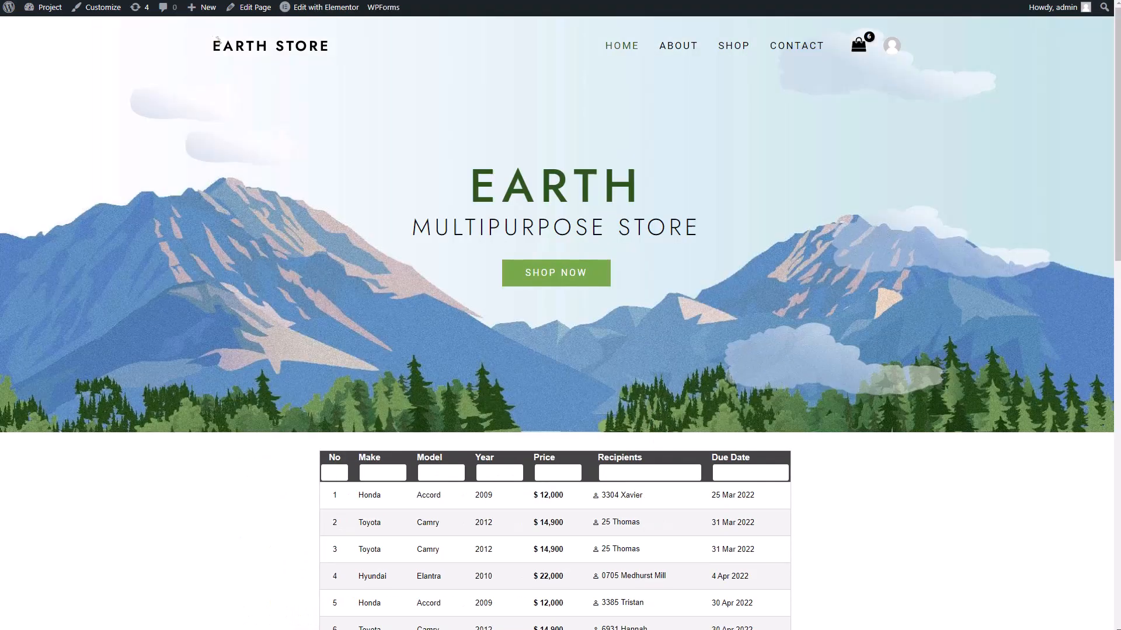
Filter the live table by typing '2', 'honda' and 'camry' into the filter boxes.
scroll("down", 3)
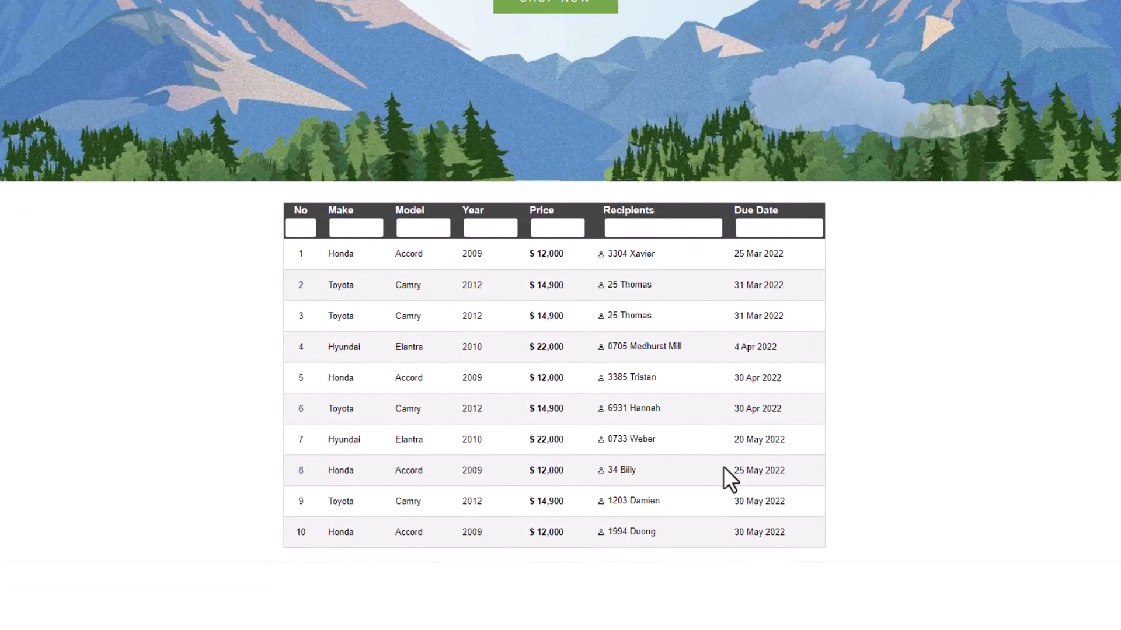
scroll("down", 3)
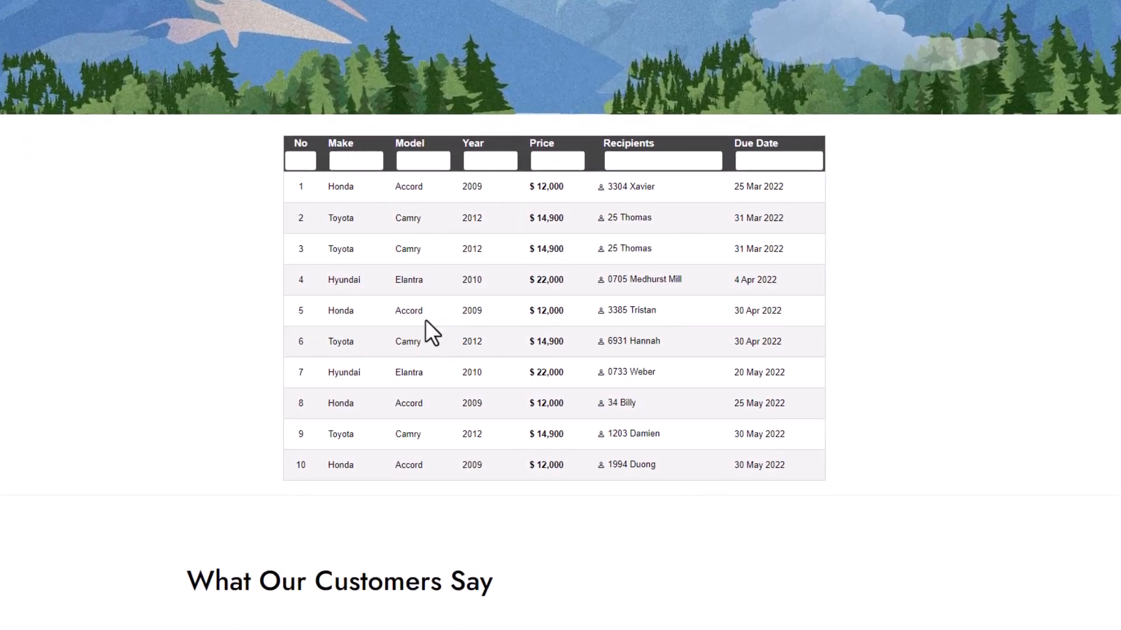
mouse_move(339, 215)
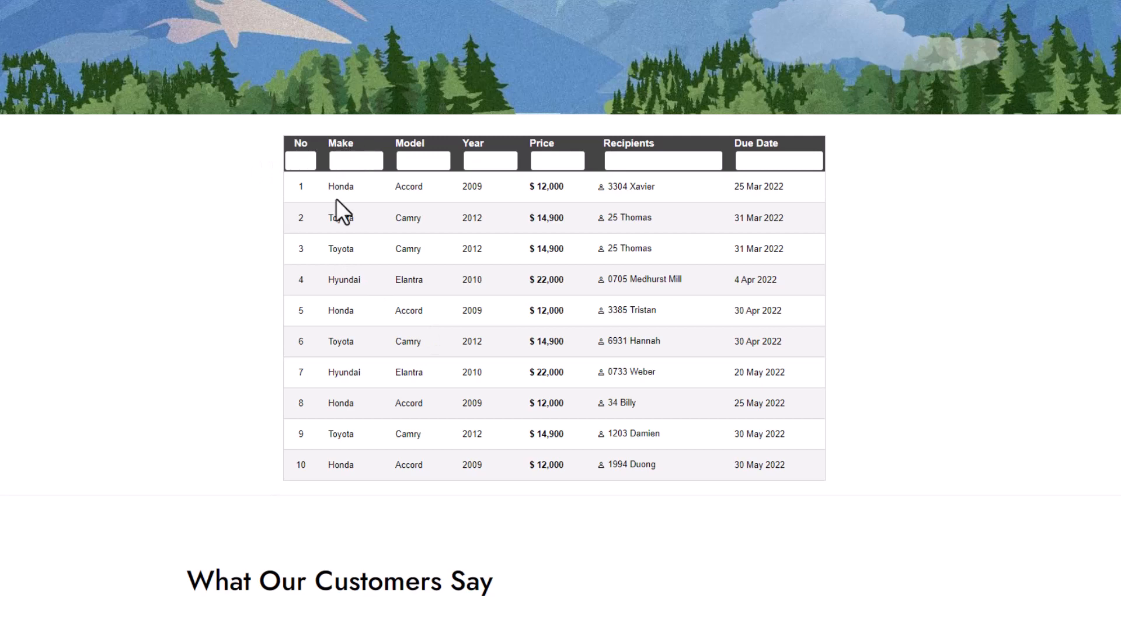
type("2")
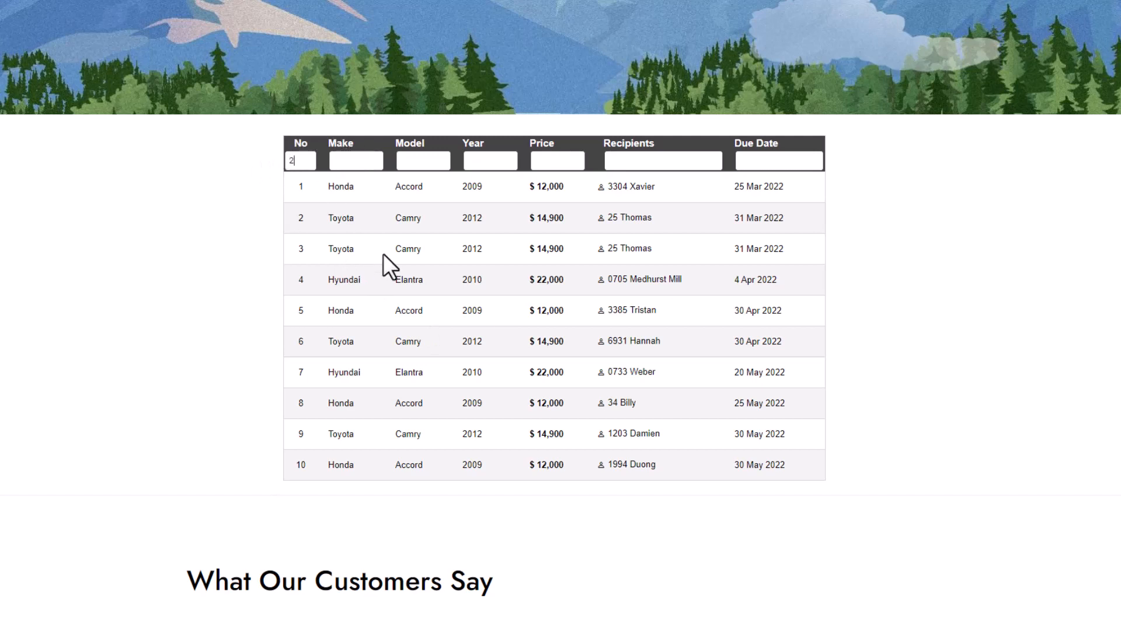
type("2")
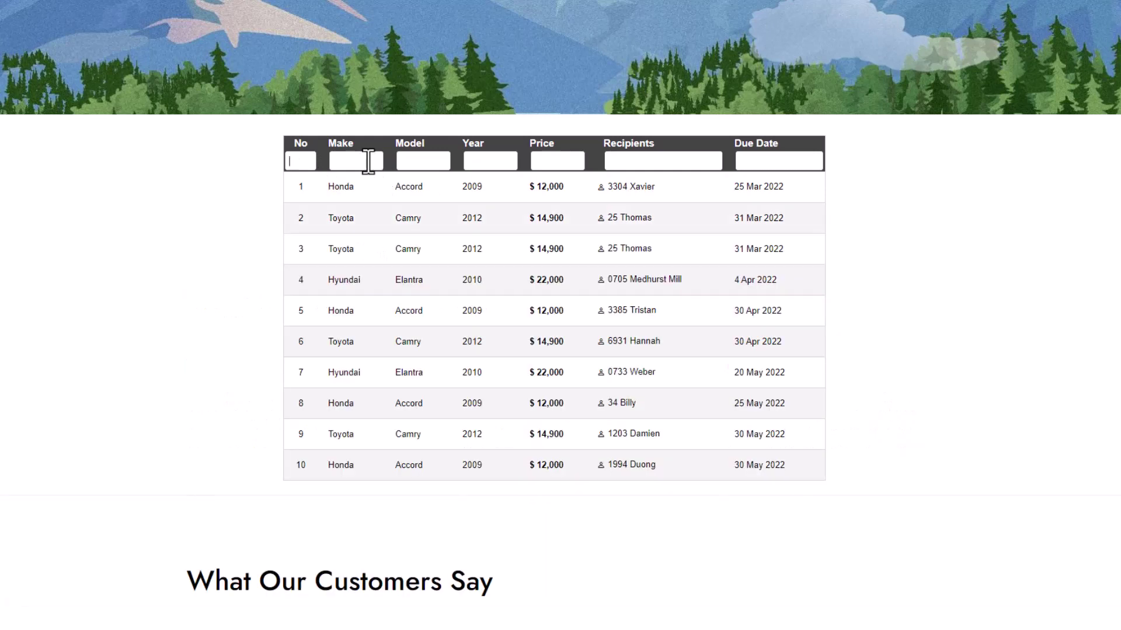
type("honda")
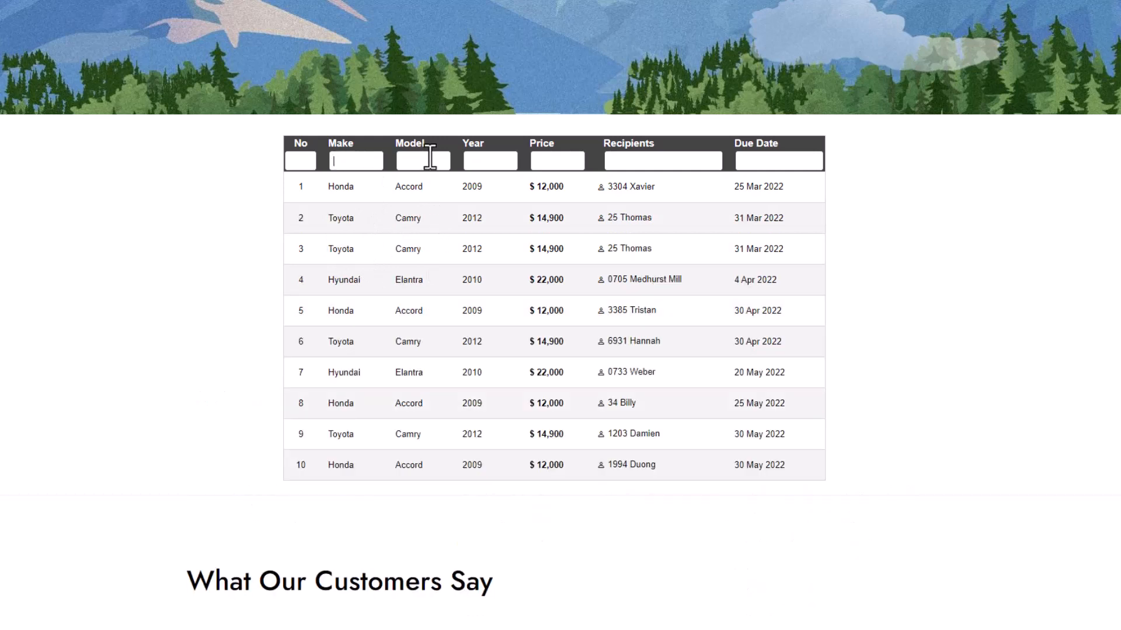
type("cám")
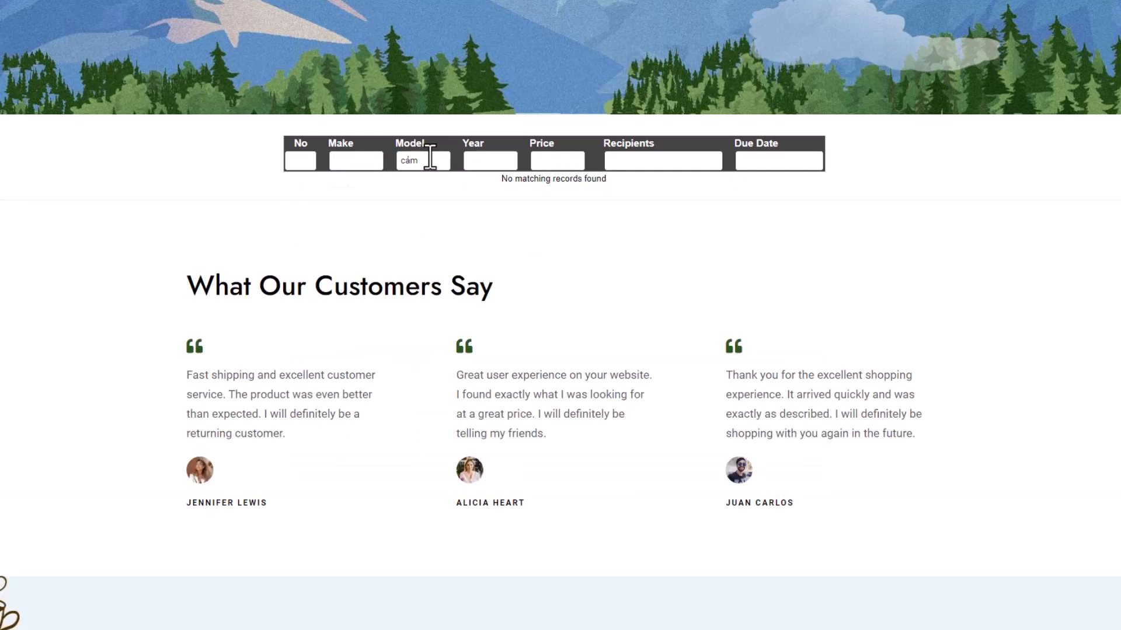
type("camry")
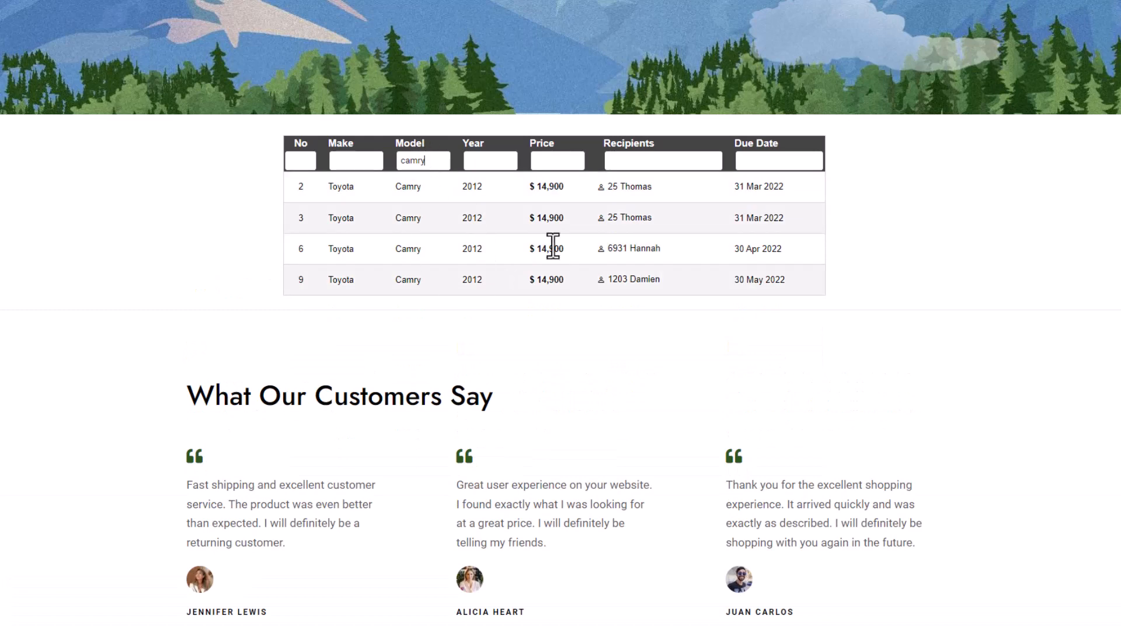
double_click(413, 160)
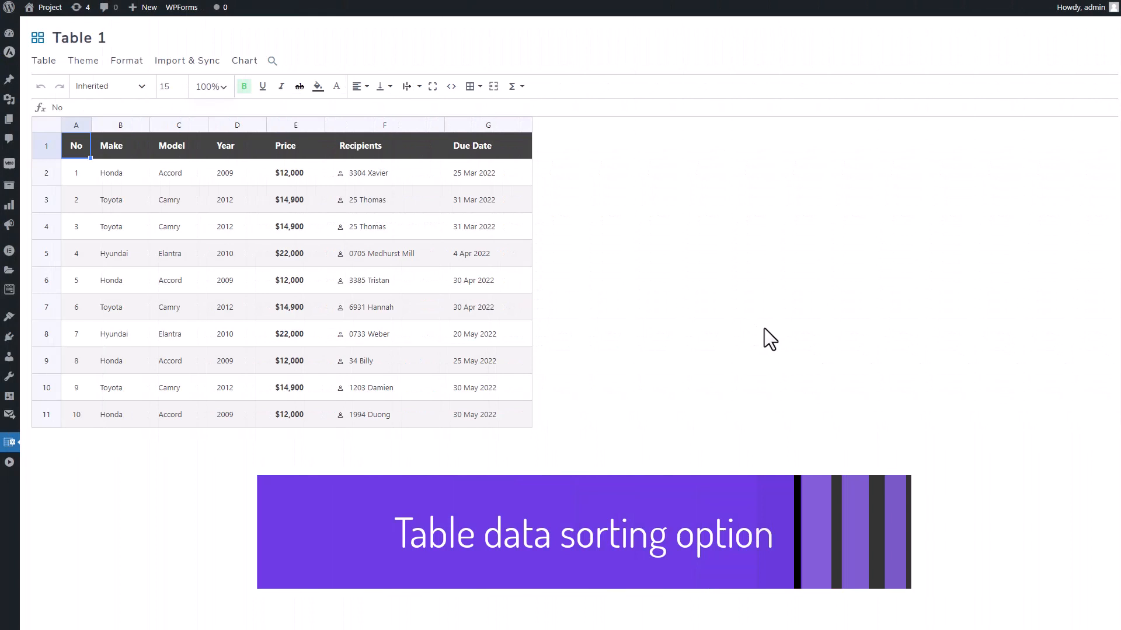
Turn on frontend sorting for Table 1, defaulting to column A ascending.
left_click(126, 61)
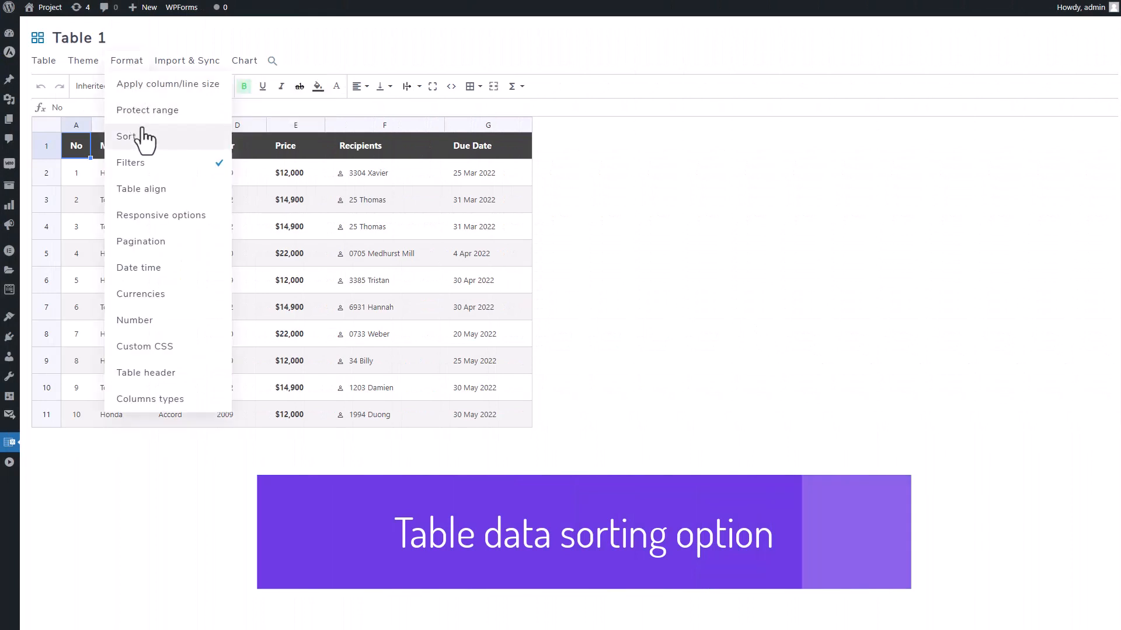
left_click(126, 136)
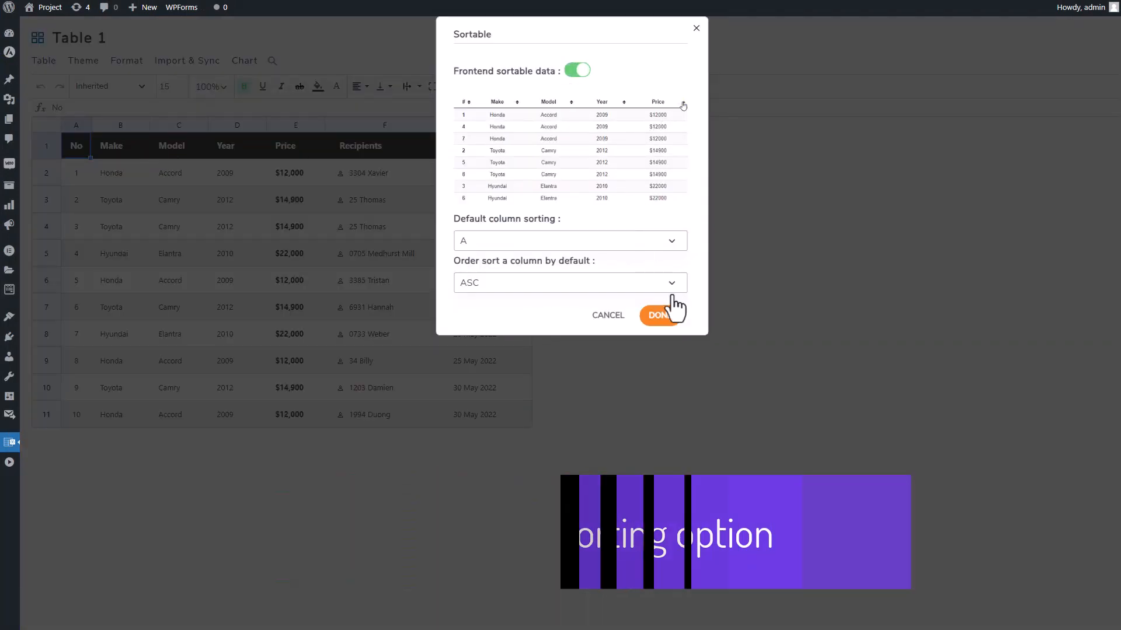
left_click(663, 315)
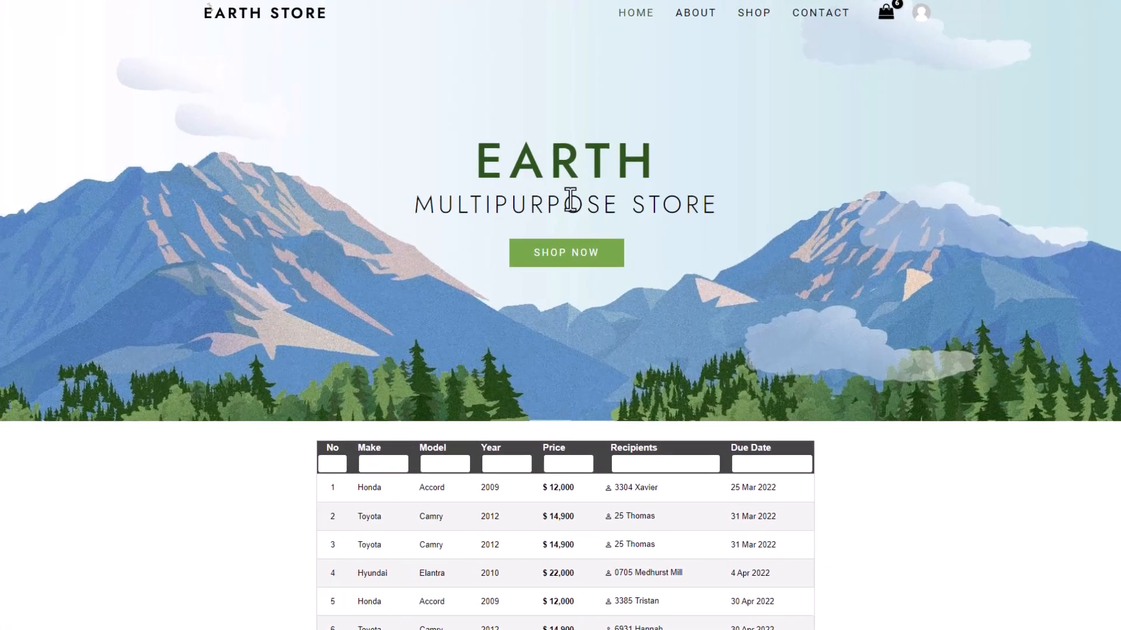
Reverse the car rows, then sort them by Make on the live page.
scroll("down", 3)
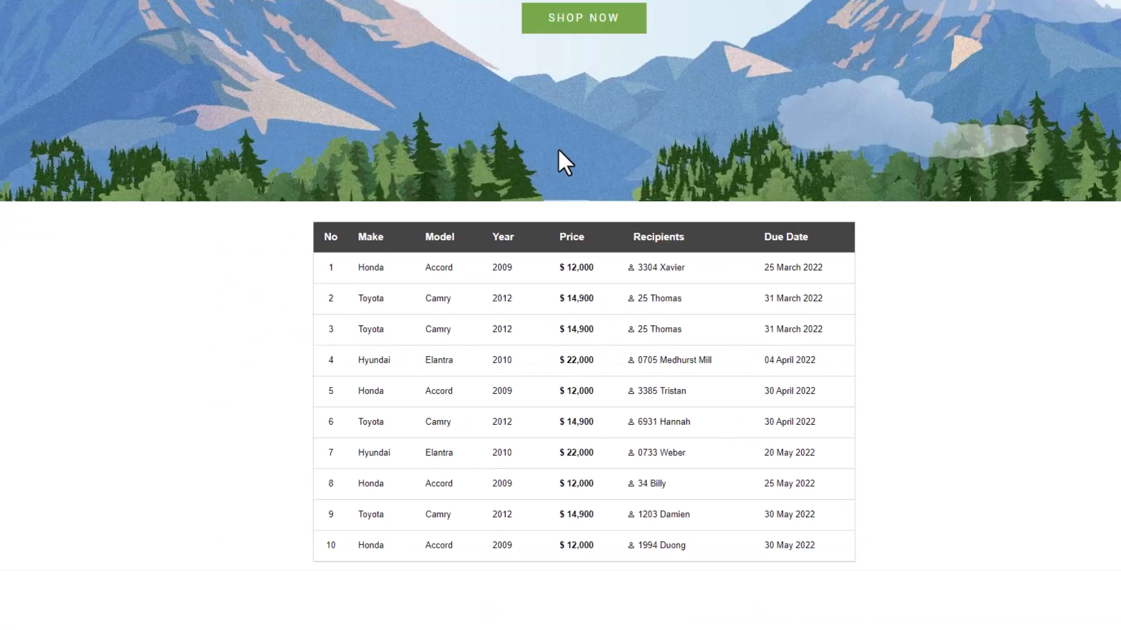
scroll("down", 3)
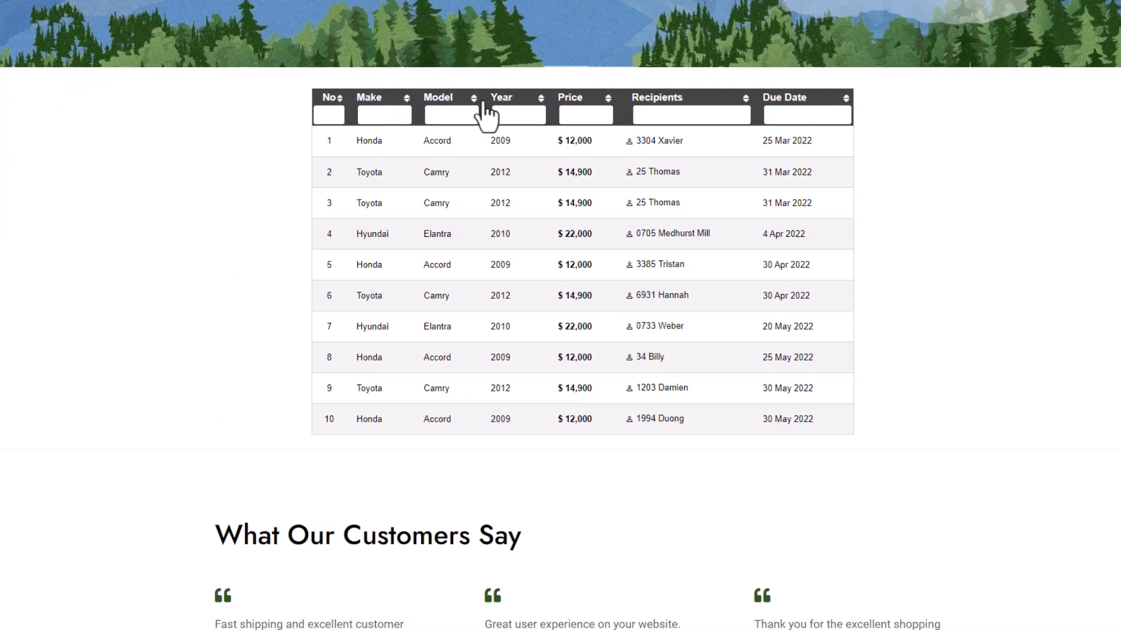
mouse_move(337, 105)
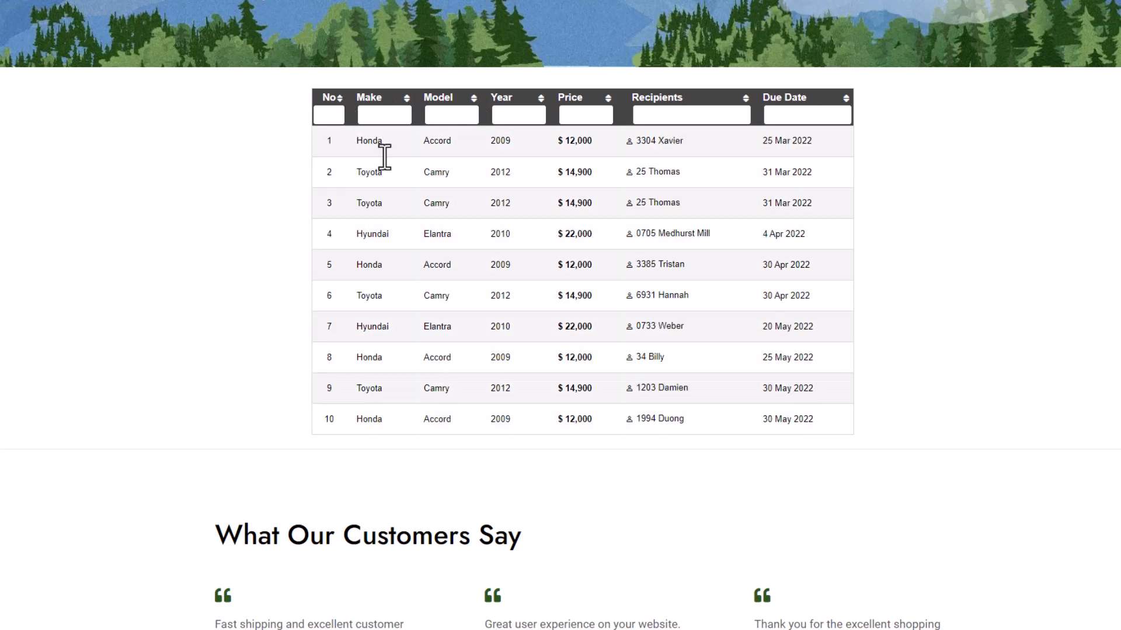
left_click(337, 97)
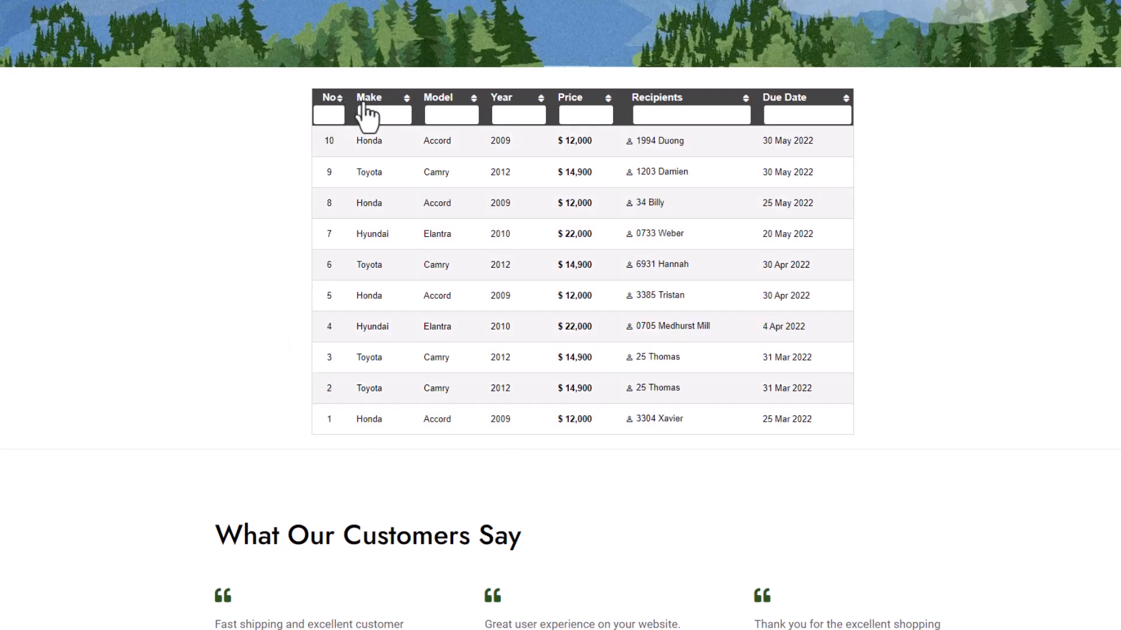
mouse_move(404, 117)
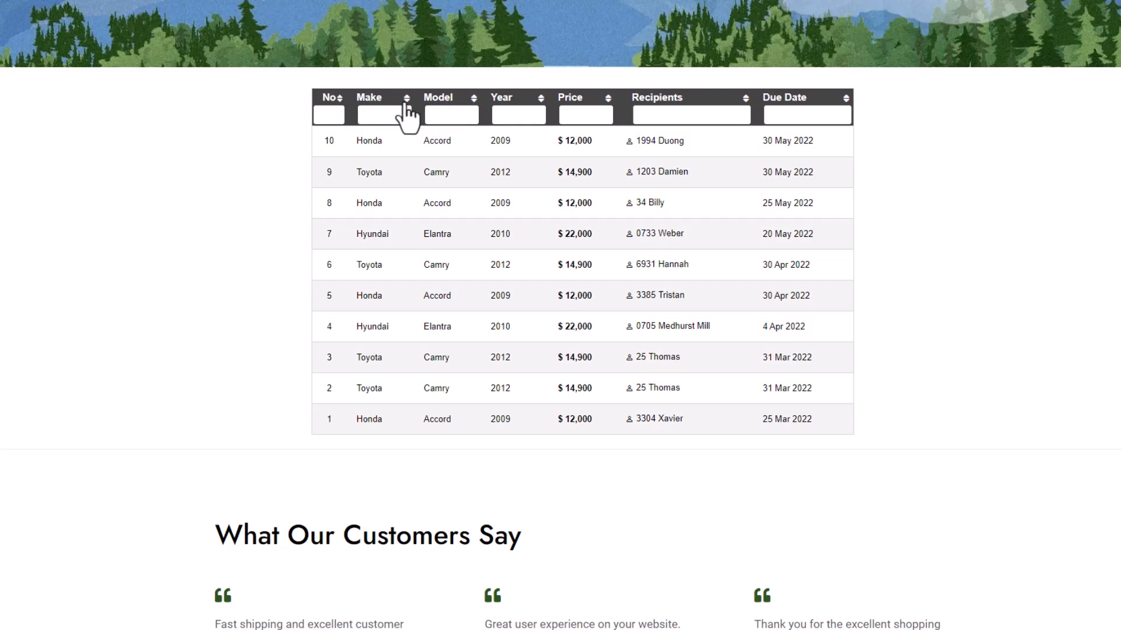
left_click(405, 98)
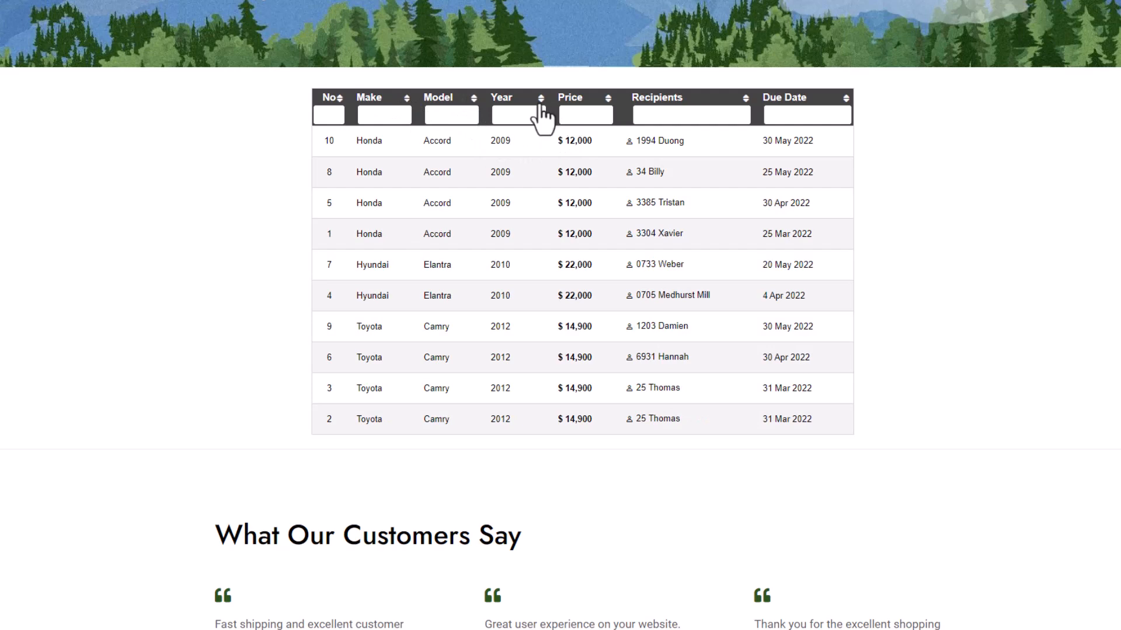
mouse_move(609, 114)
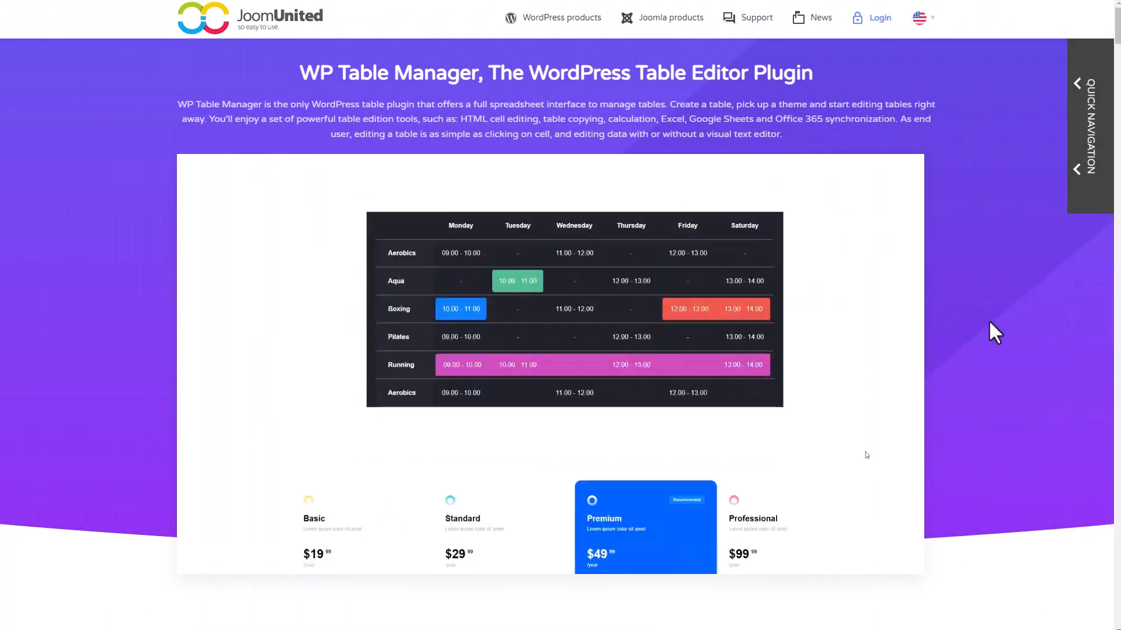
scroll("down", 3)
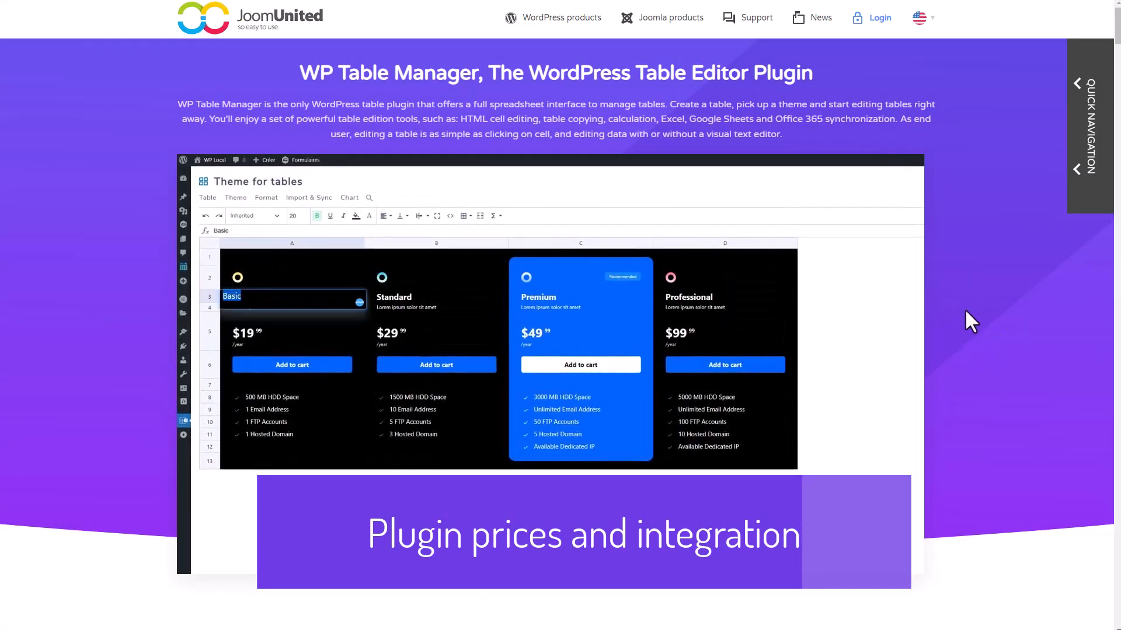
type("Simple")
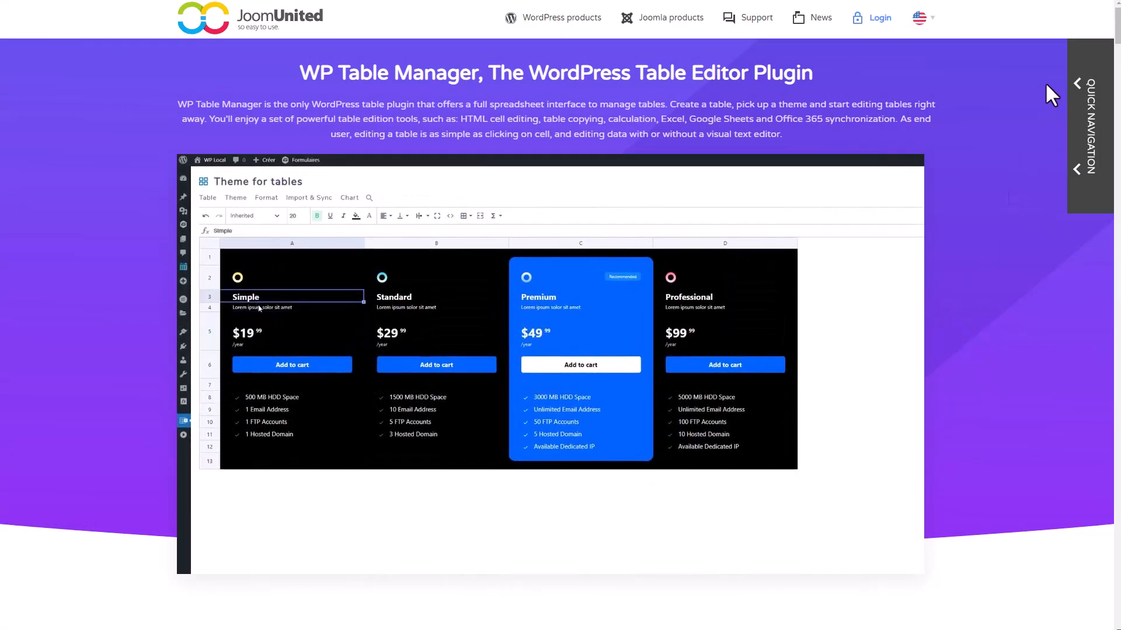
scroll("down", 3)
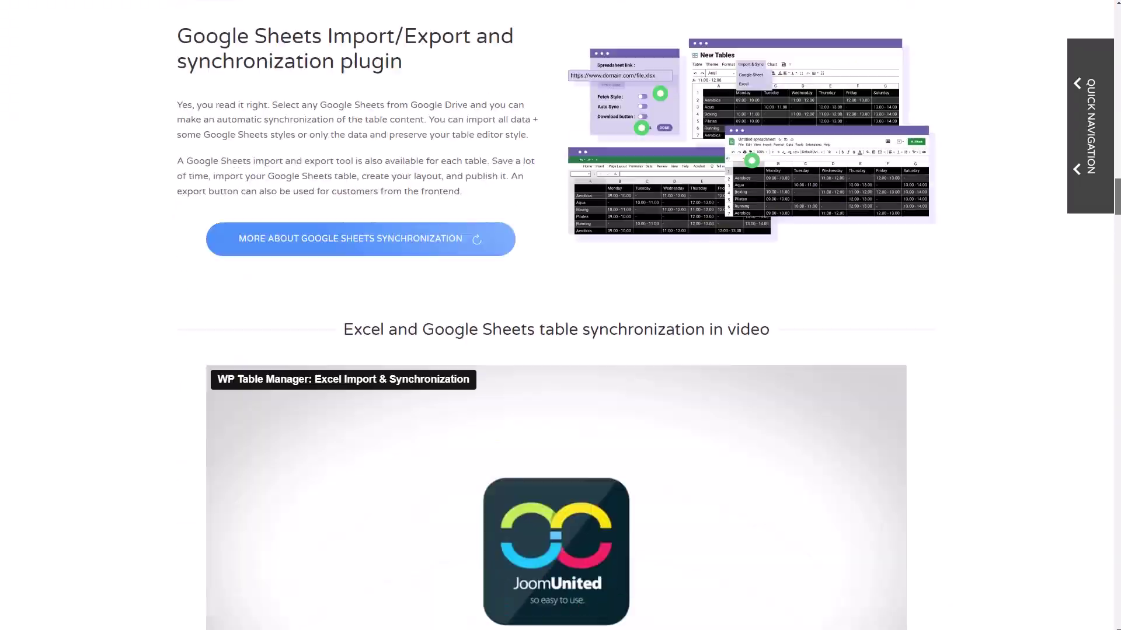
scroll("down", 3)
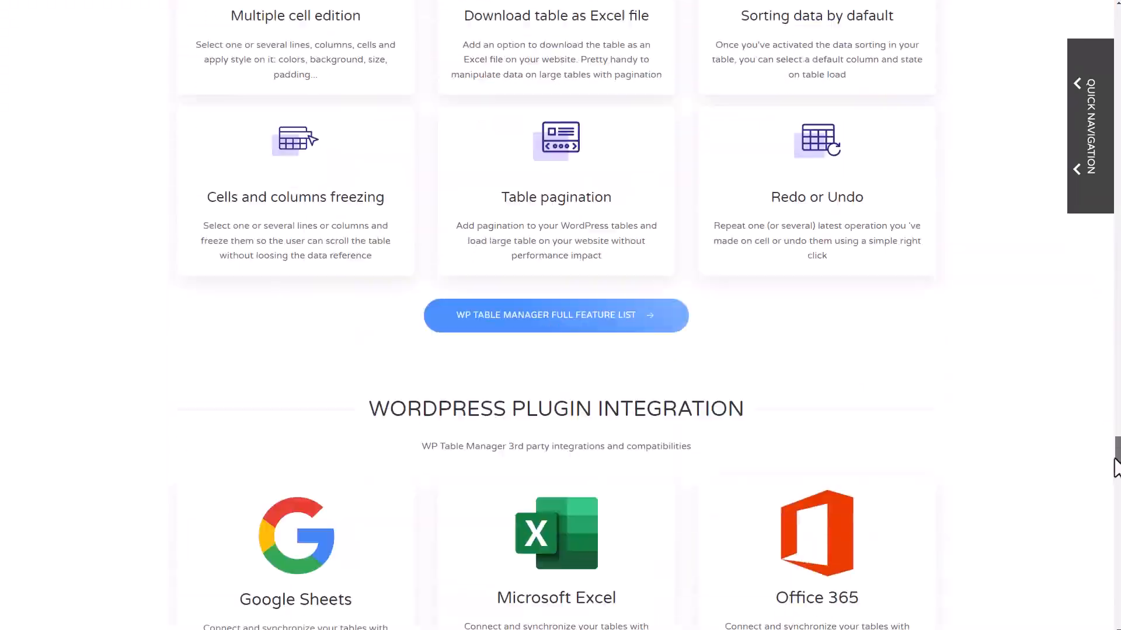
scroll("down", 3)
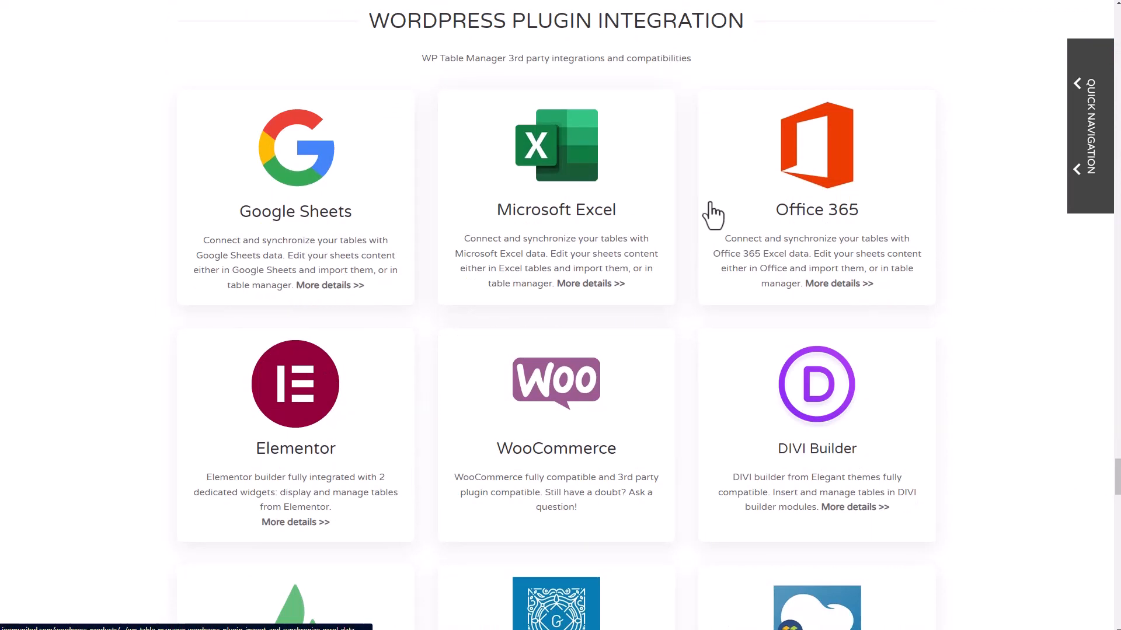
scroll("down", 3)
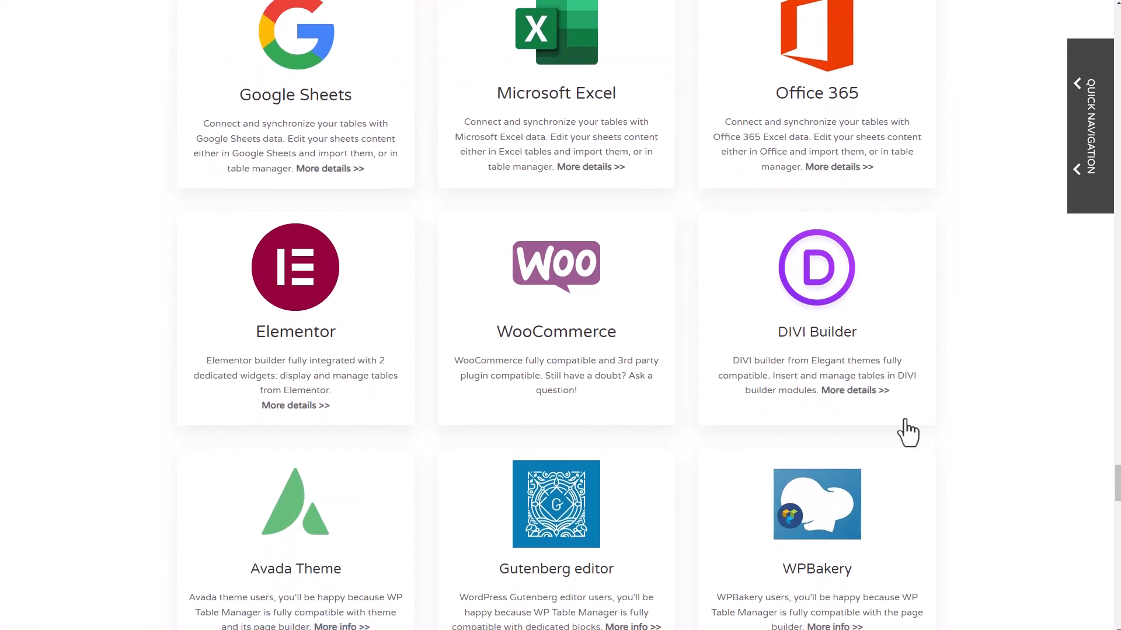
mouse_move(347, 263)
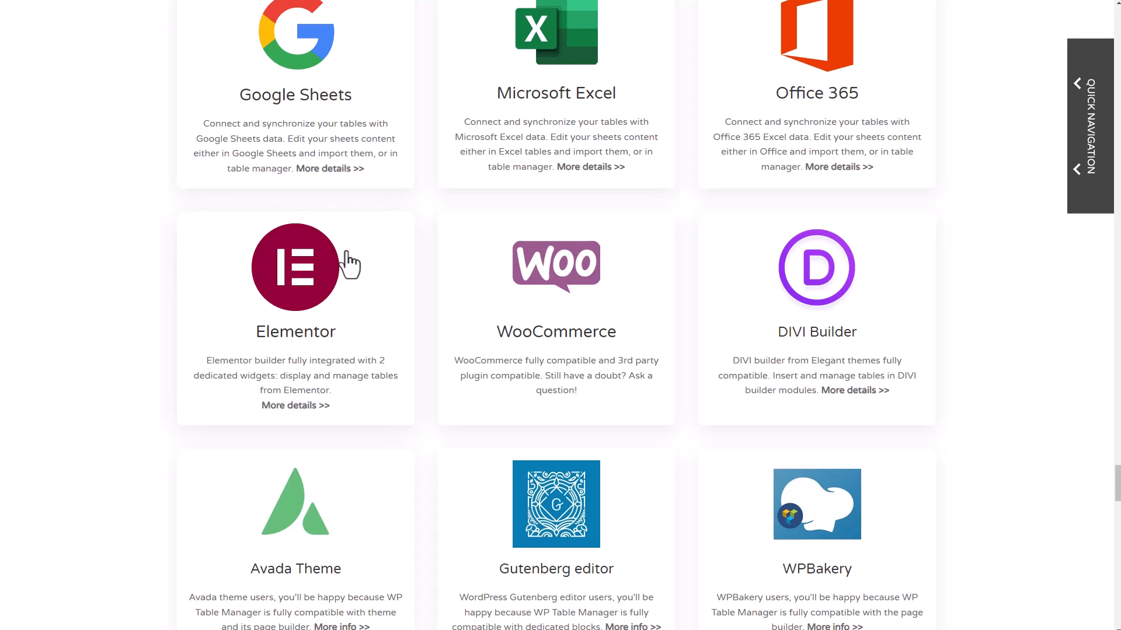
scroll("down", 3)
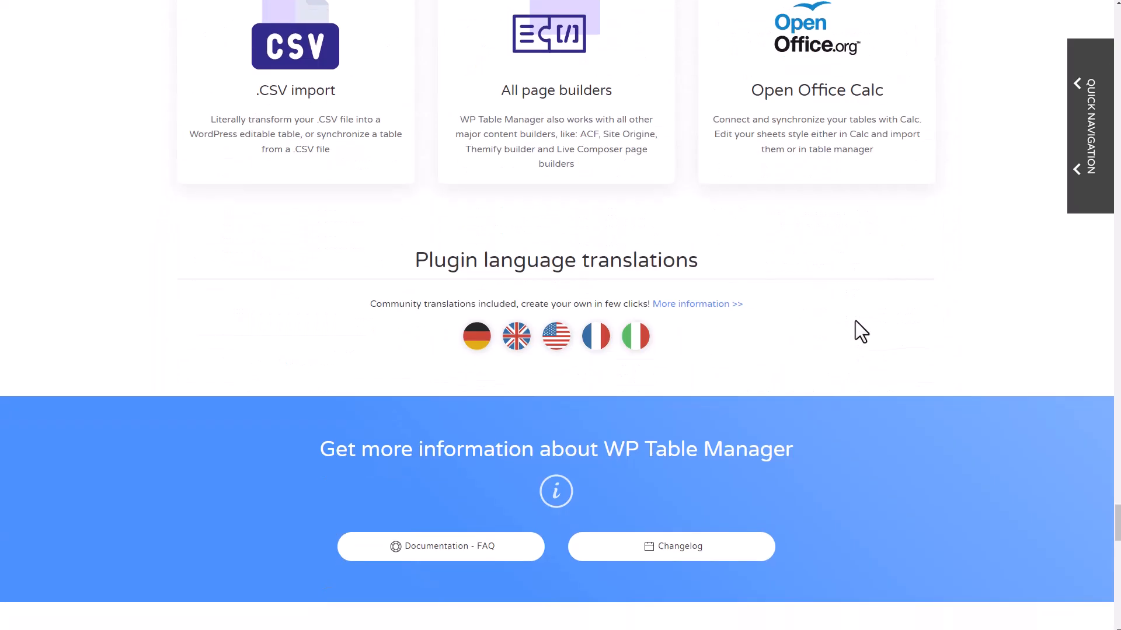
scroll("down", 3)
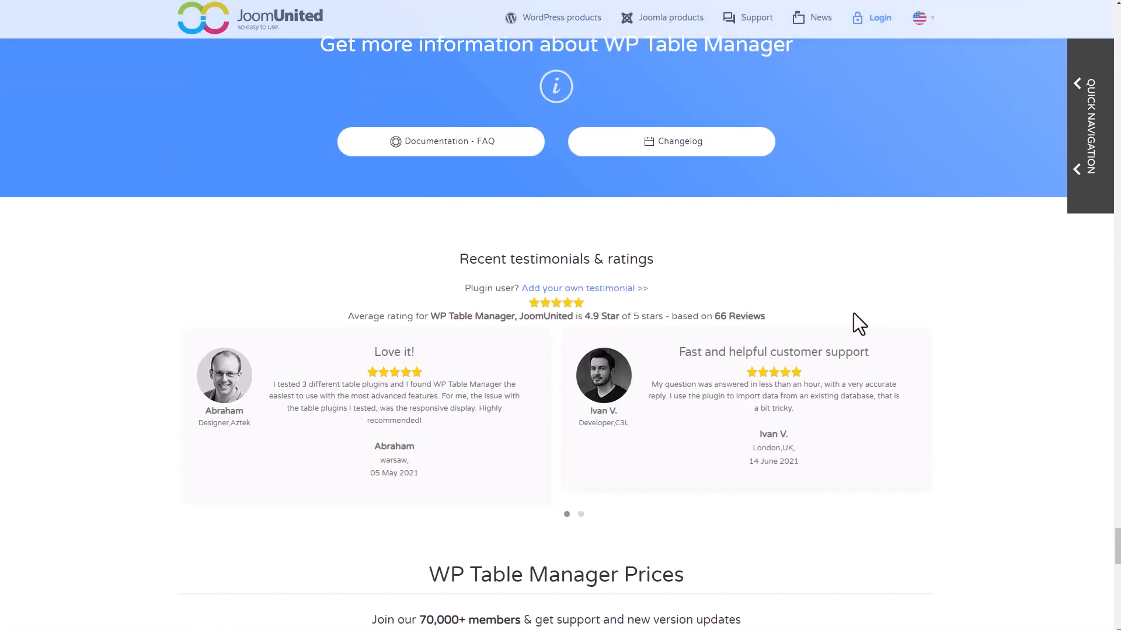
Scroll to the WP Table Manager pricing, showing the $49/year PRO plan.
scroll("down", 3)
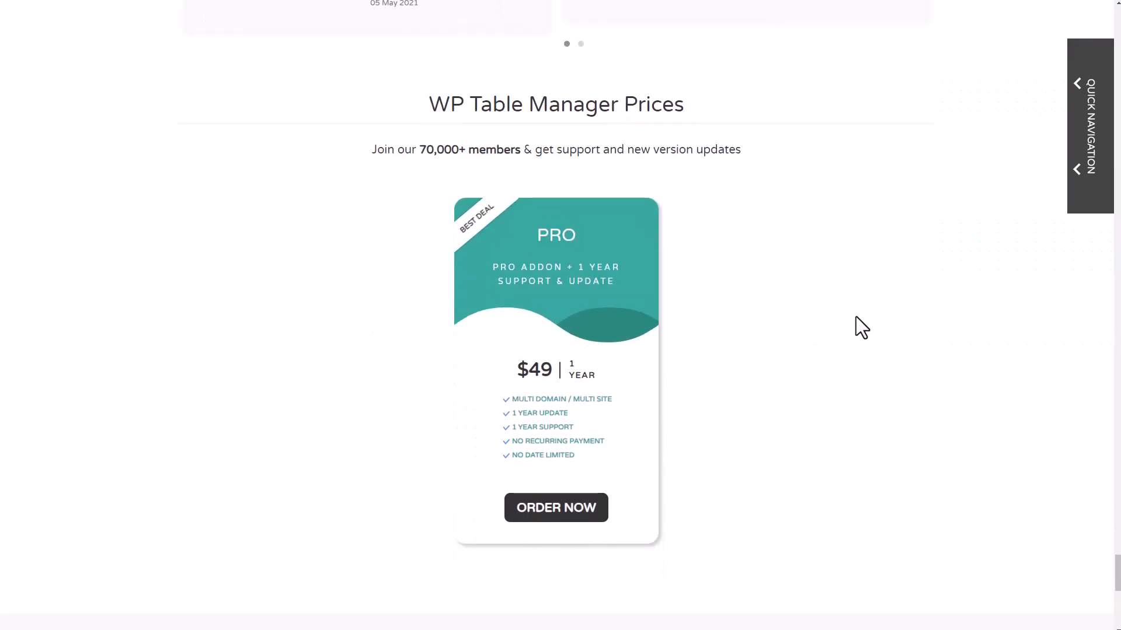
scroll("down", 3)
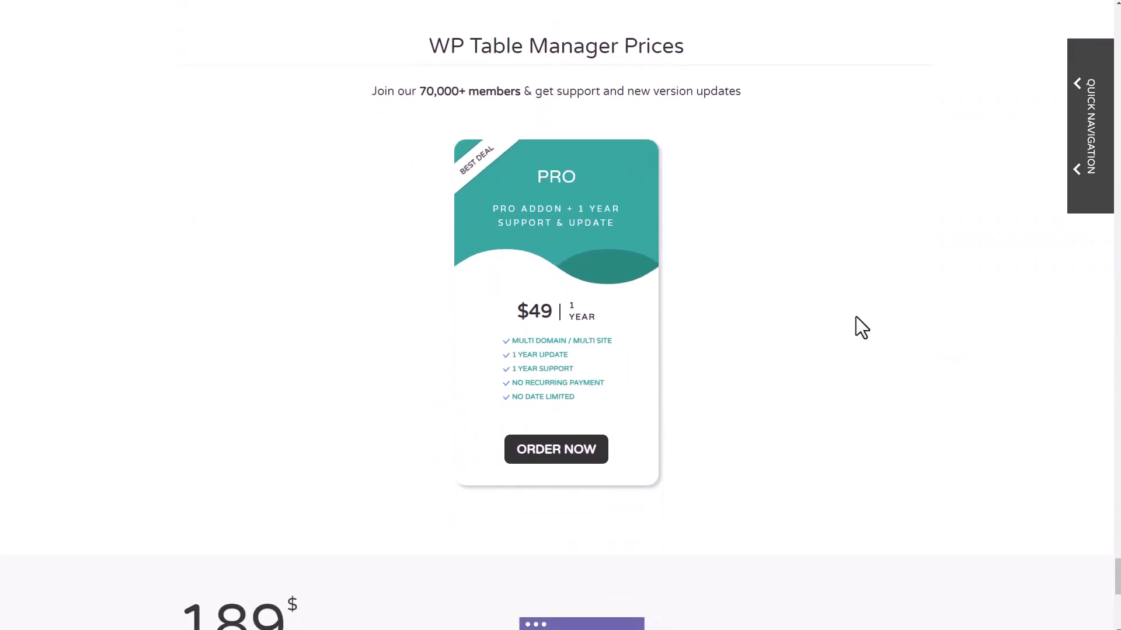
mouse_move(842, 312)
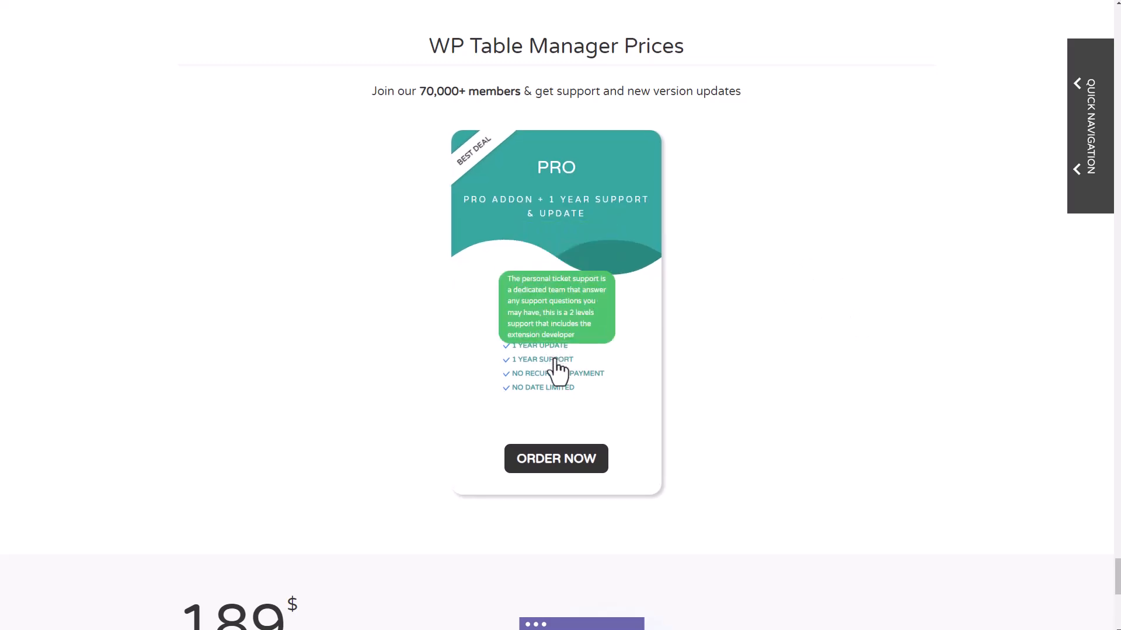
mouse_move(619, 367)
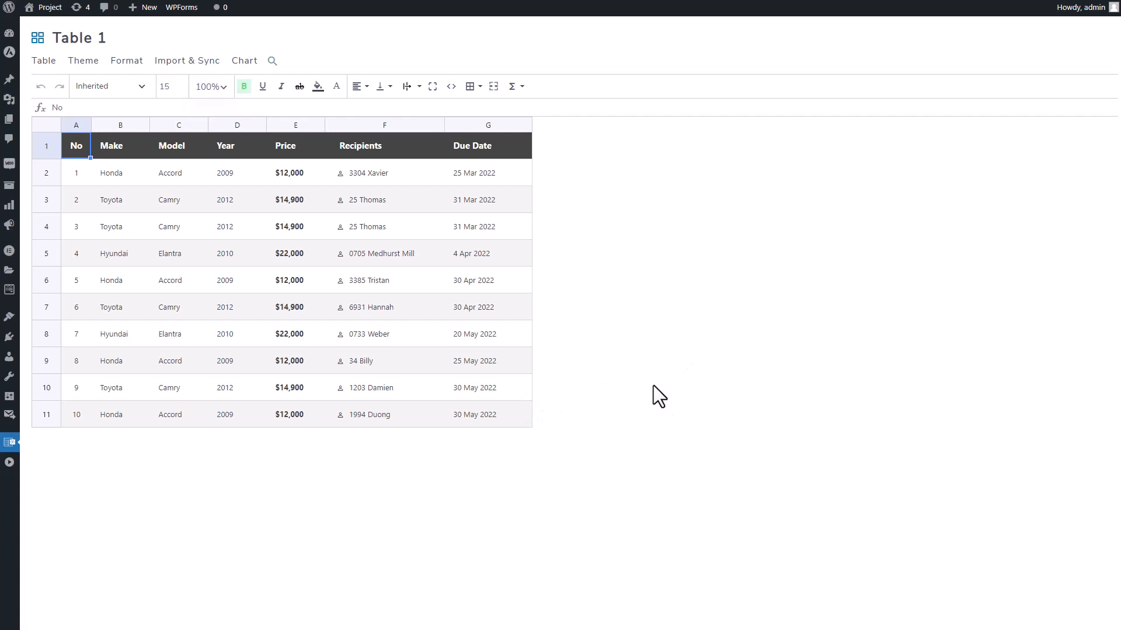
mouse_move(656, 355)
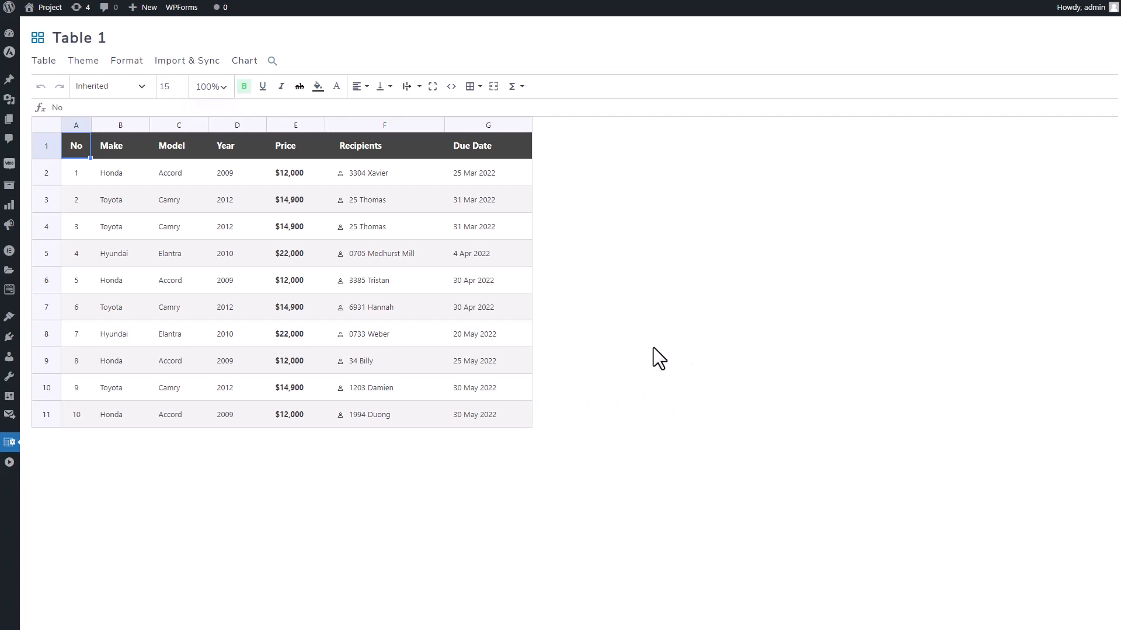
mouse_move(661, 362)
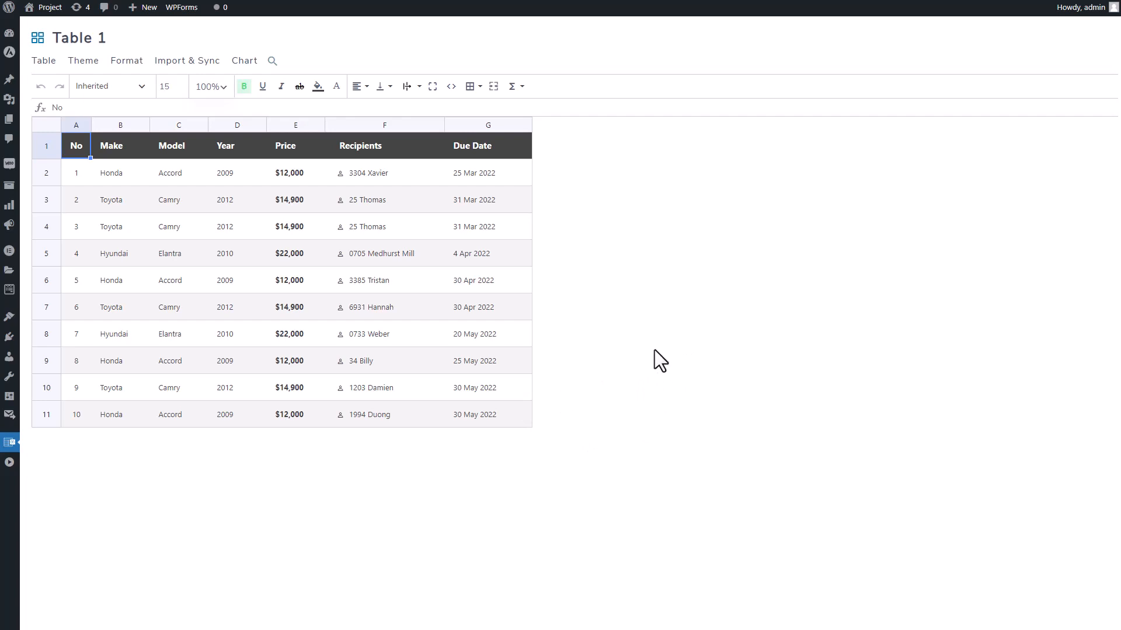
mouse_move(696, 399)
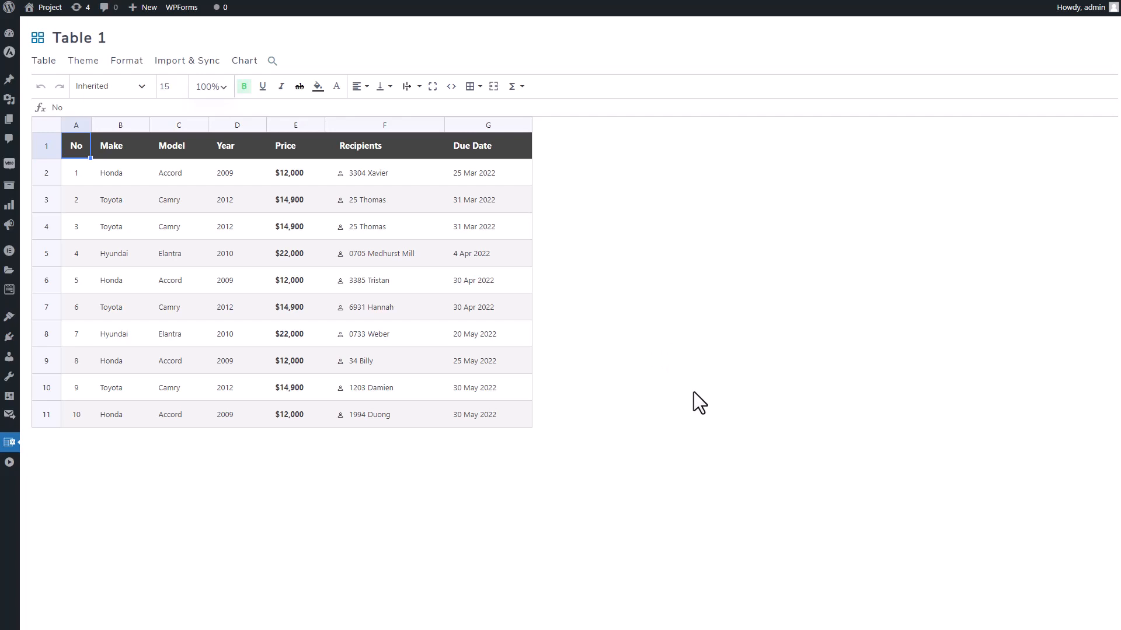
mouse_move(692, 406)
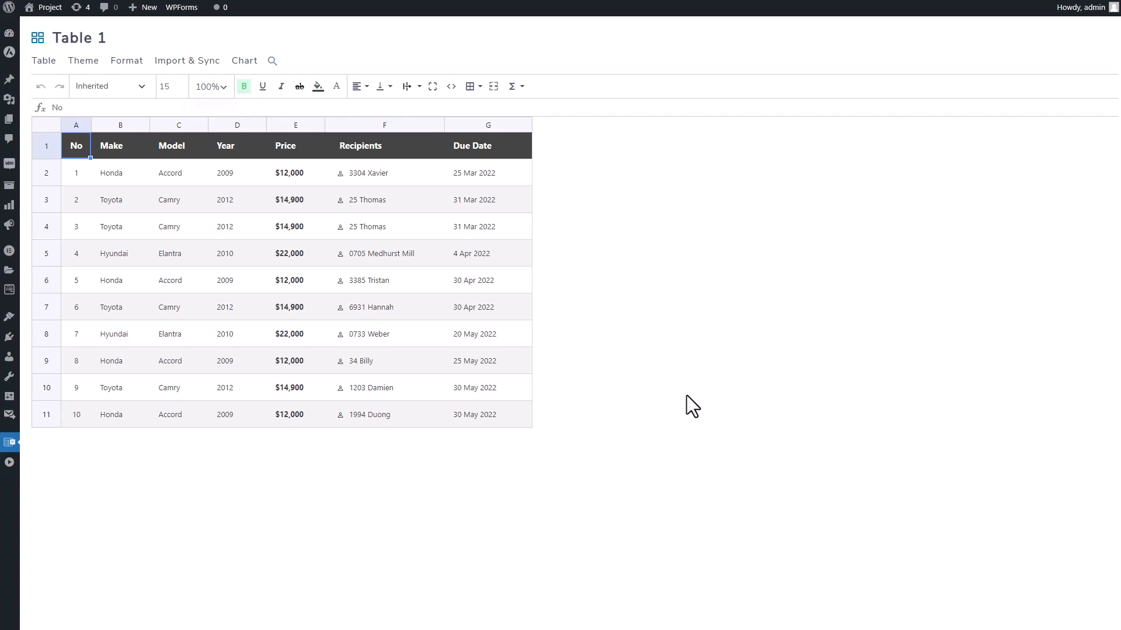
mouse_move(633, 380)
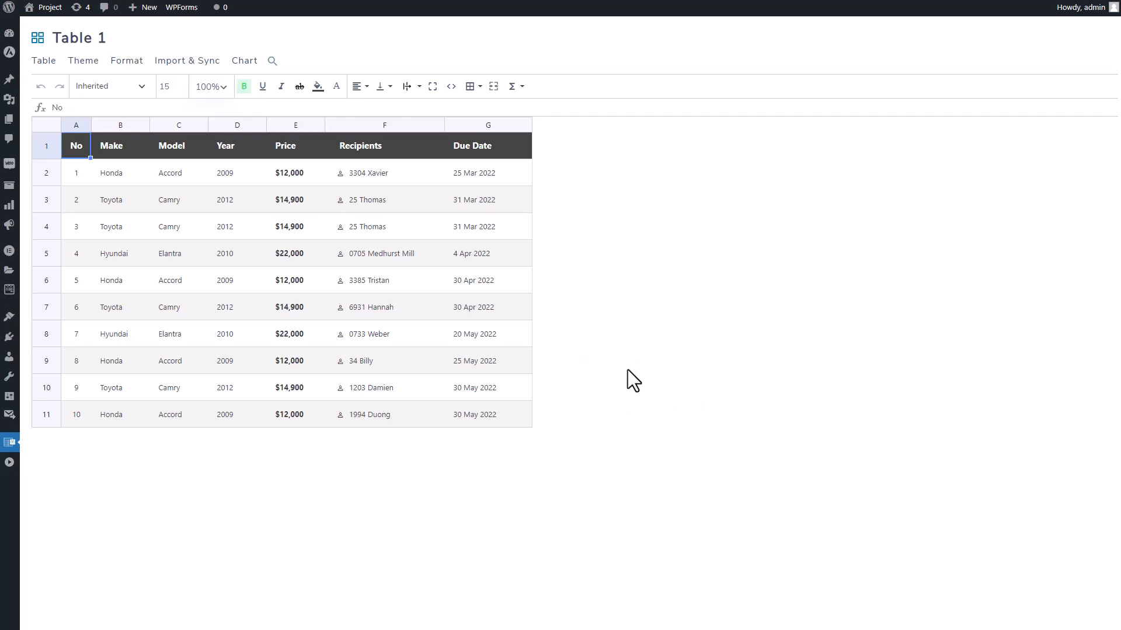